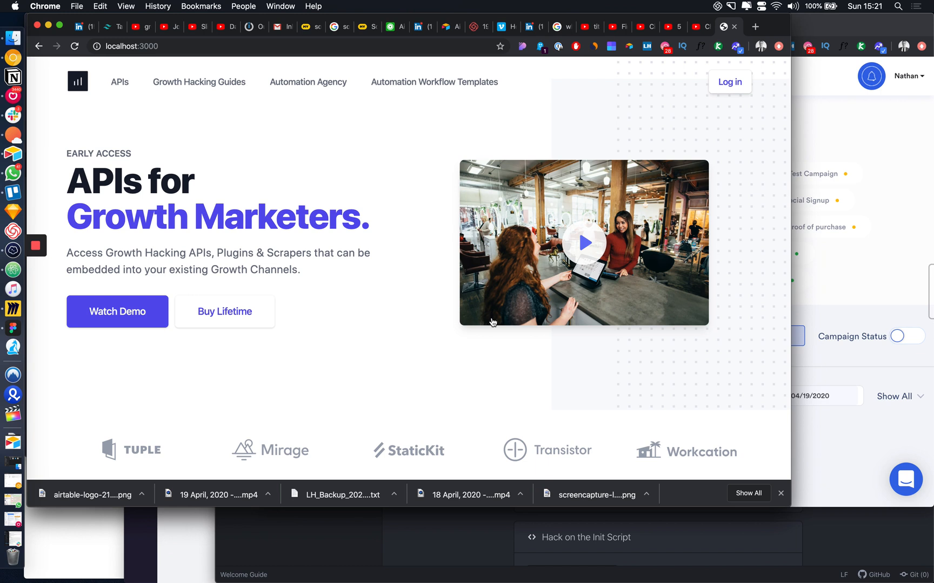
pyautogui.moveTo(408, 325)
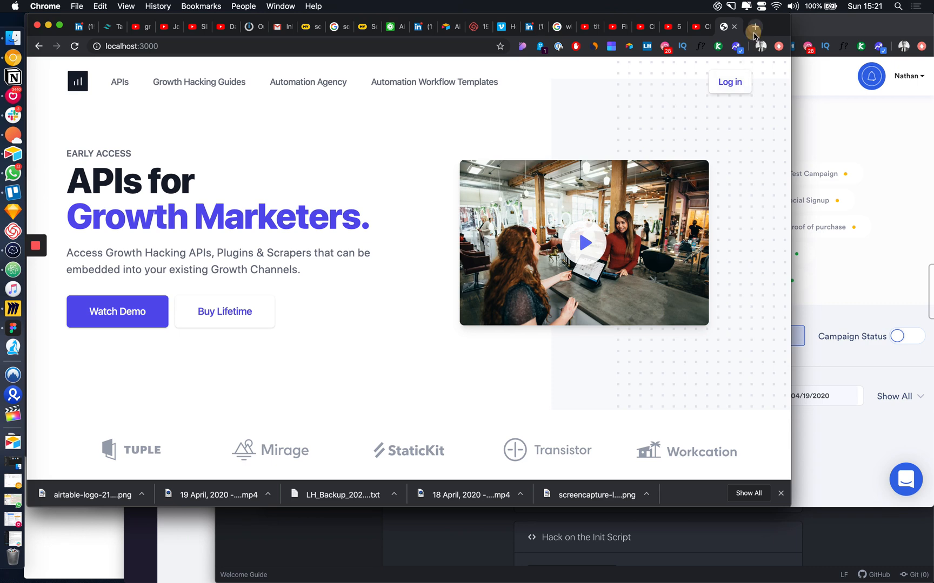
# Scroll through the Marketing, Elements, Page Examples and Application UI component categories
pyautogui.click(754, 27)
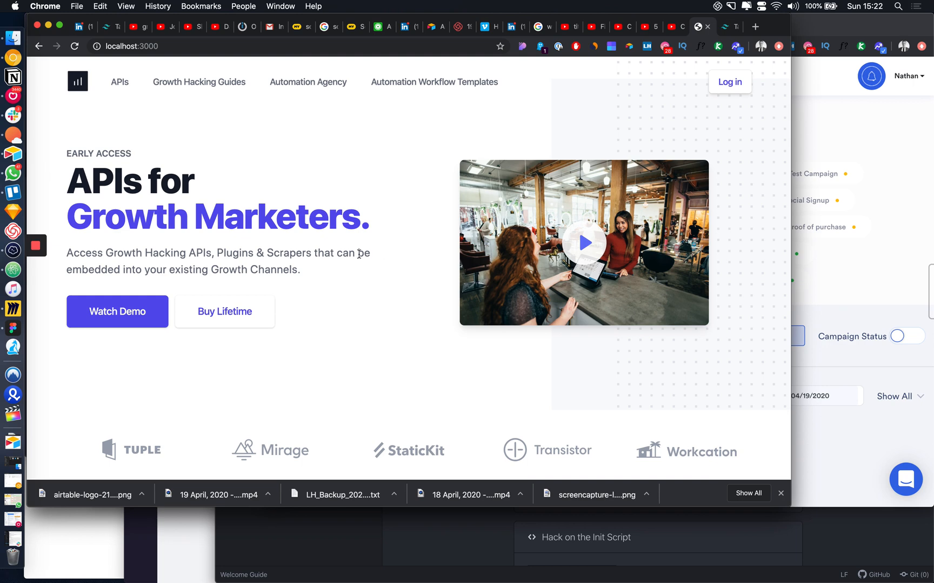
pyautogui.moveTo(431, 347)
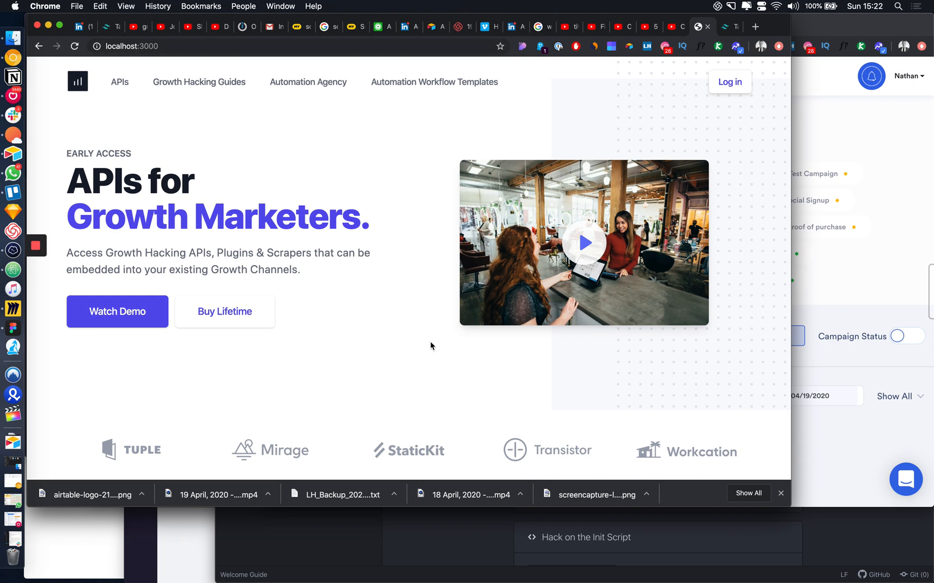
pyautogui.scroll(-3)
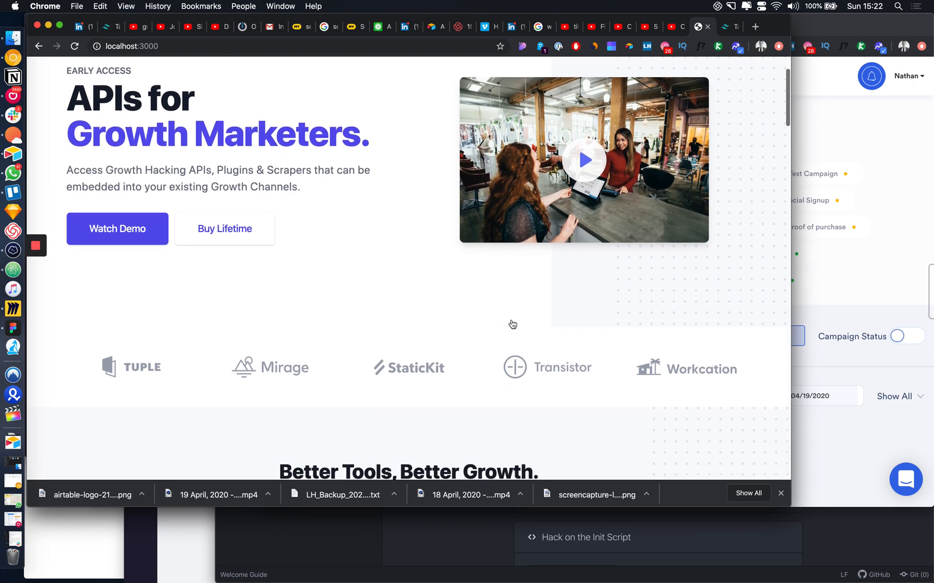
pyautogui.scroll(-3)
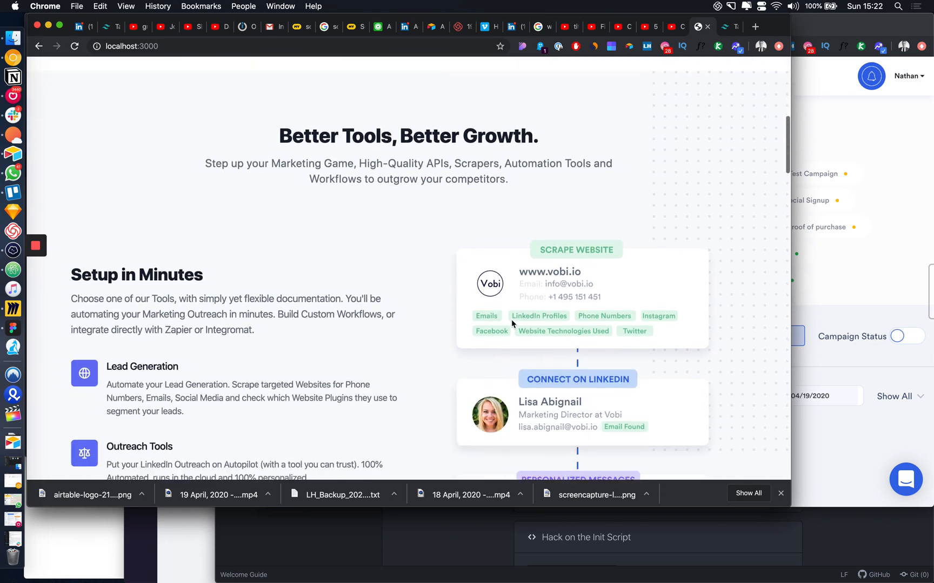
pyautogui.scroll(-3)
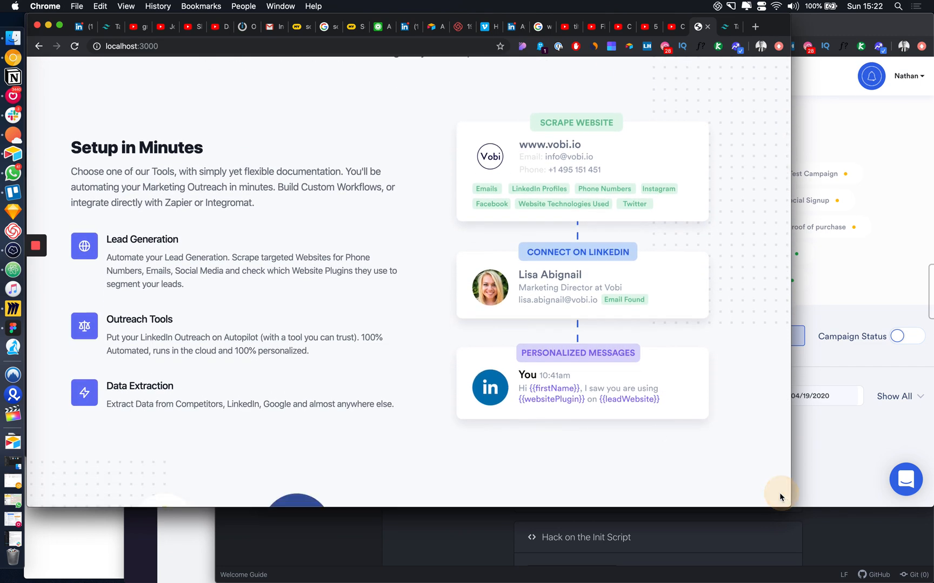
pyautogui.scroll(-3)
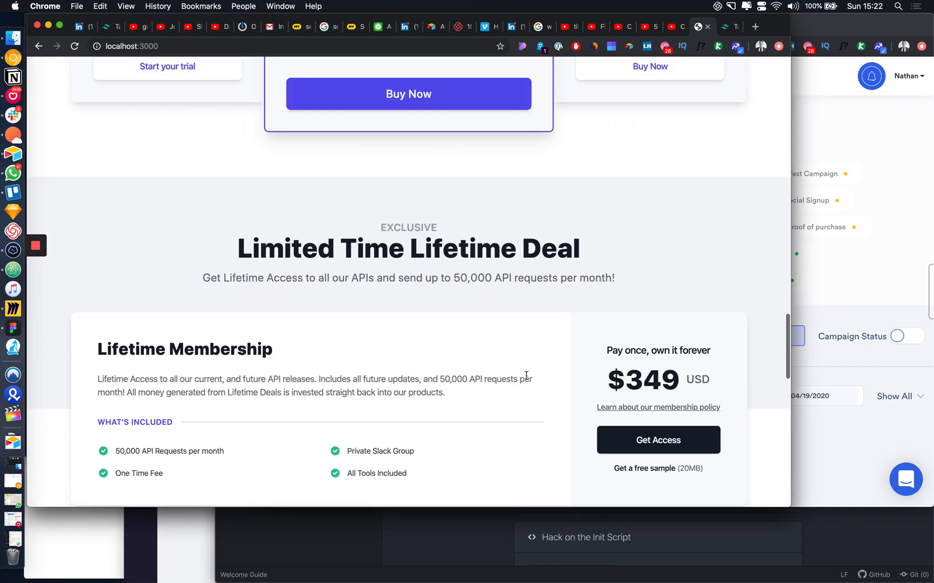
pyautogui.scroll(-3)
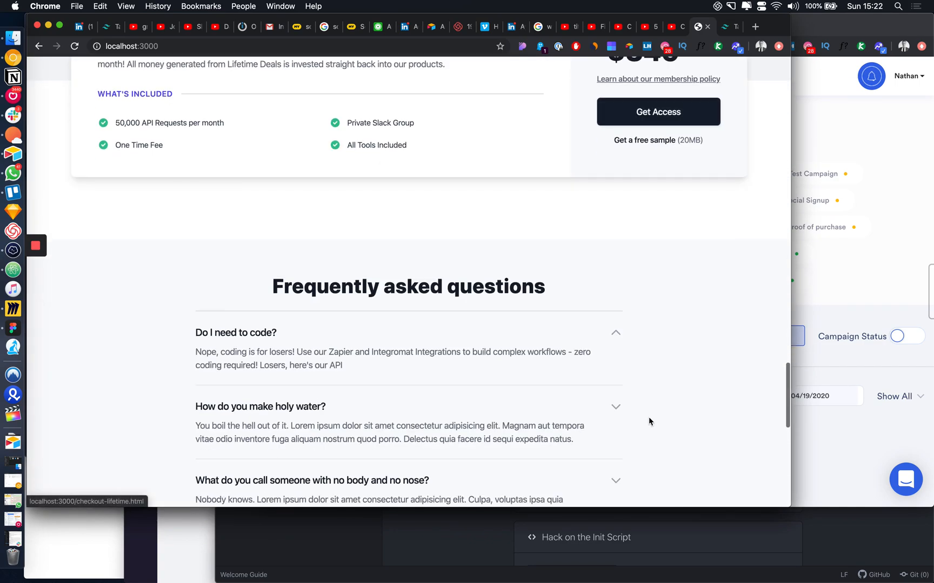
pyautogui.scroll(-3)
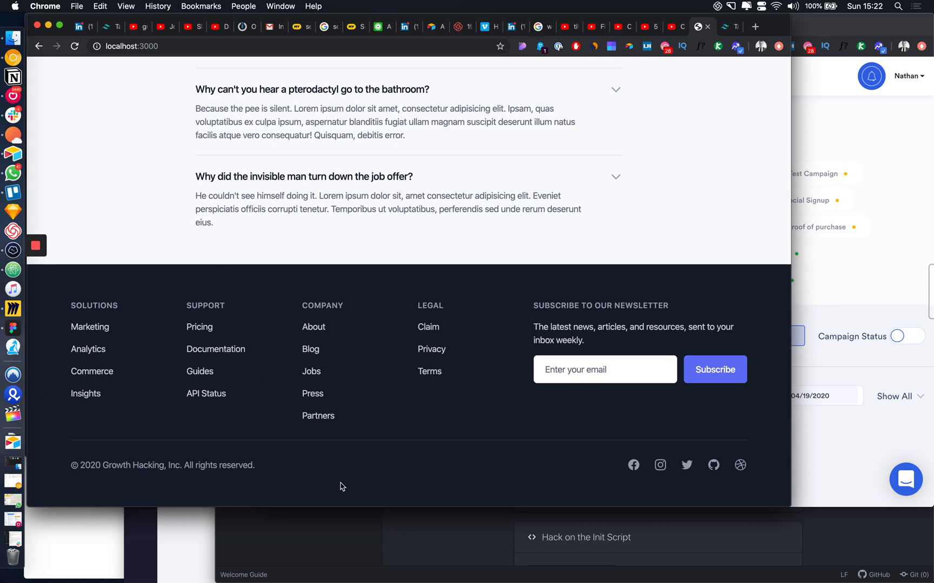
pyautogui.moveTo(668, 471)
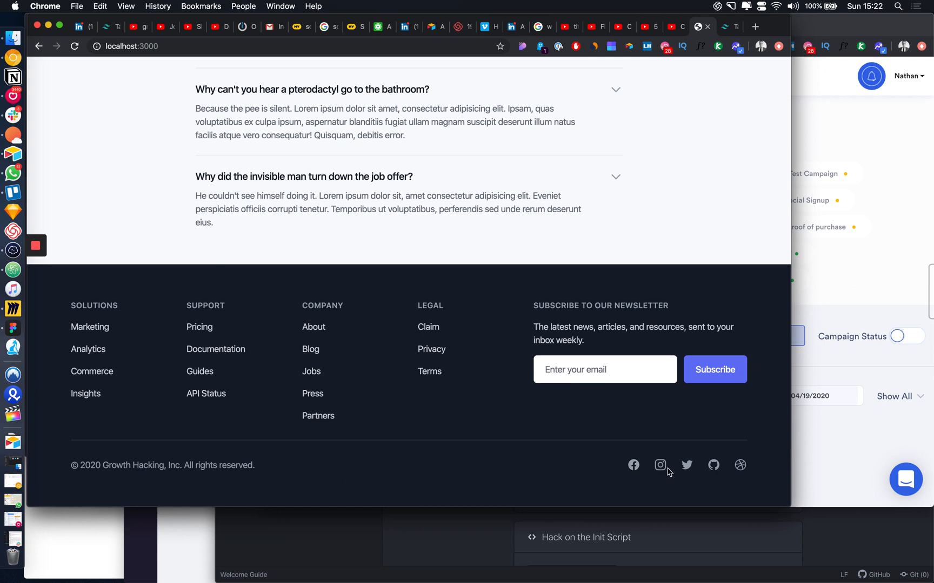
pyautogui.moveTo(740, 466)
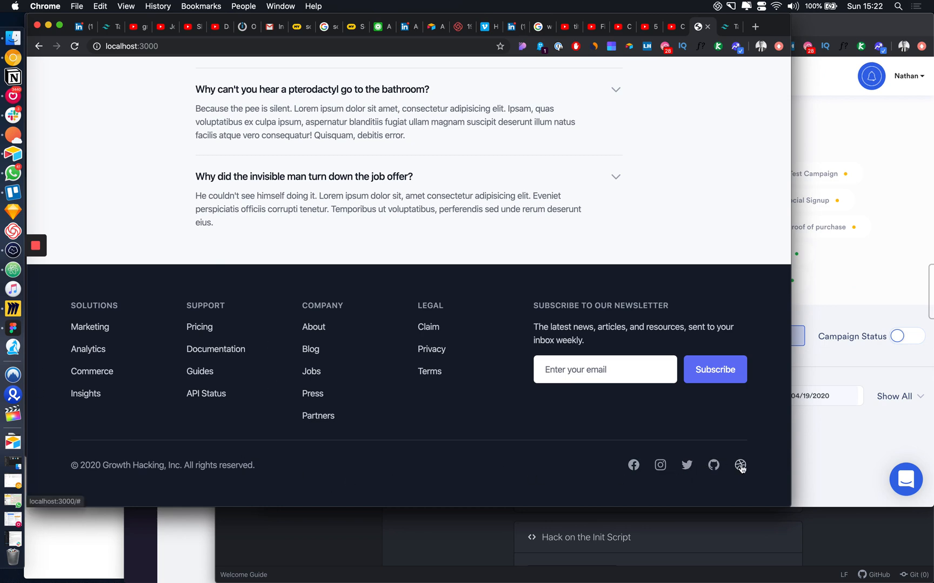
pyautogui.scroll(3)
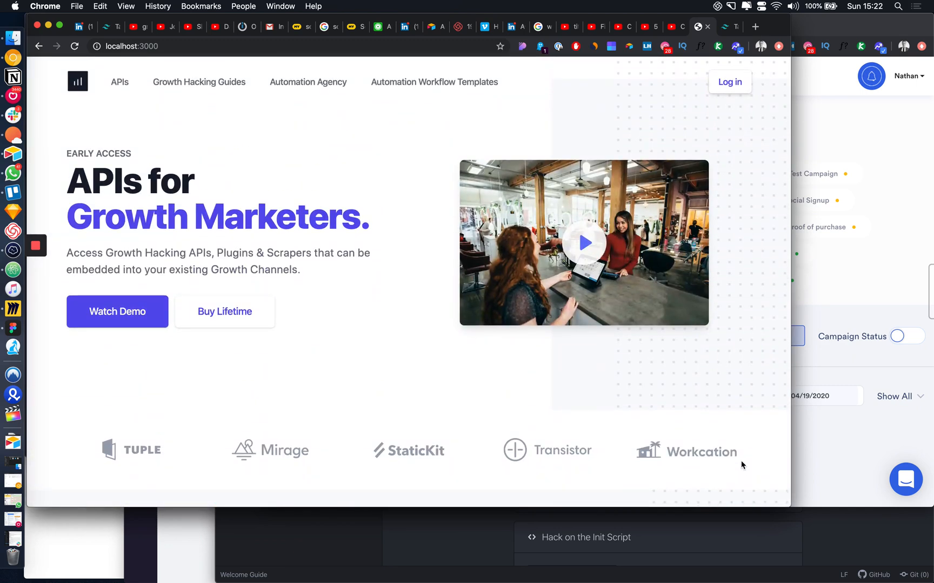
pyautogui.moveTo(639, 29)
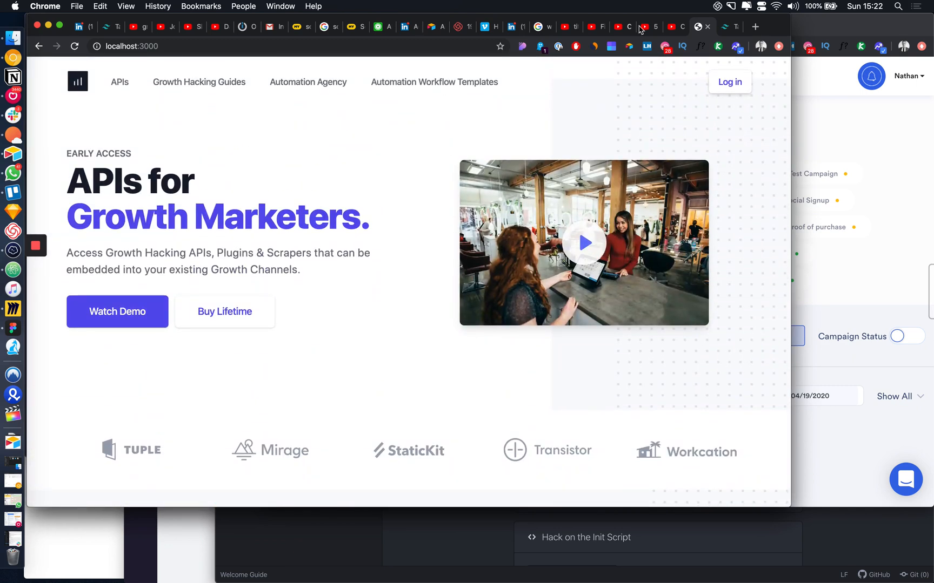
pyautogui.moveTo(417, 375)
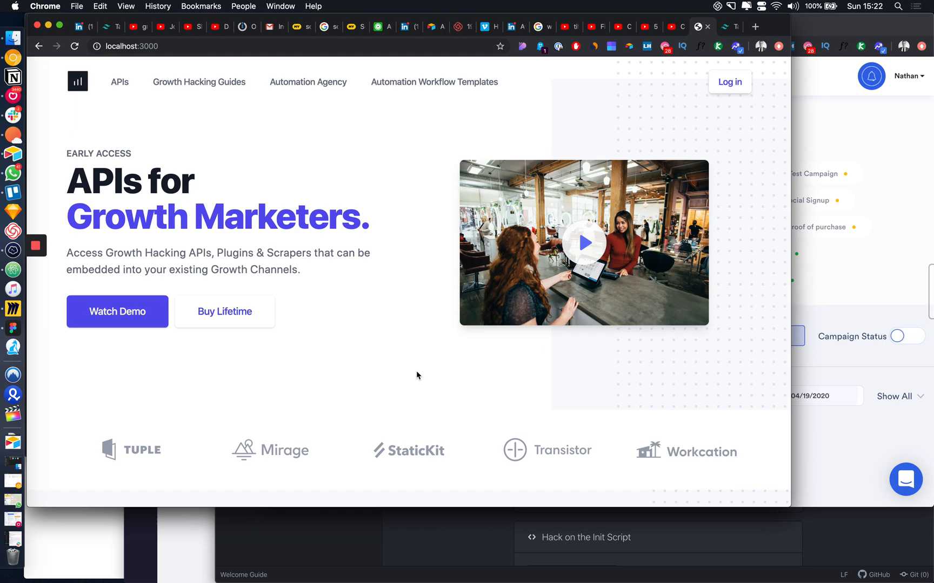
pyautogui.scroll(-3)
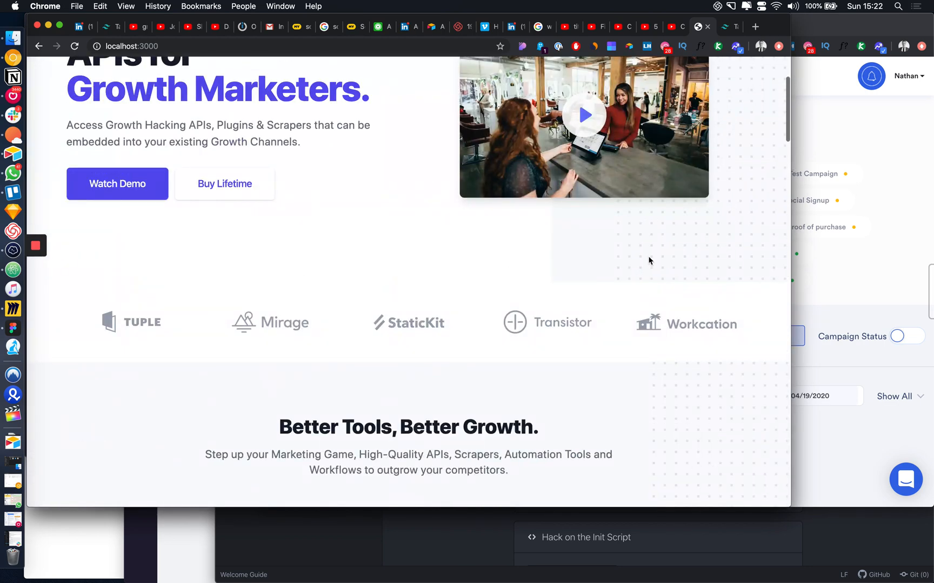
# Bring up the components catalog tab again and scroll to the Page Sections cards near Hero Sections
pyautogui.click(723, 26)
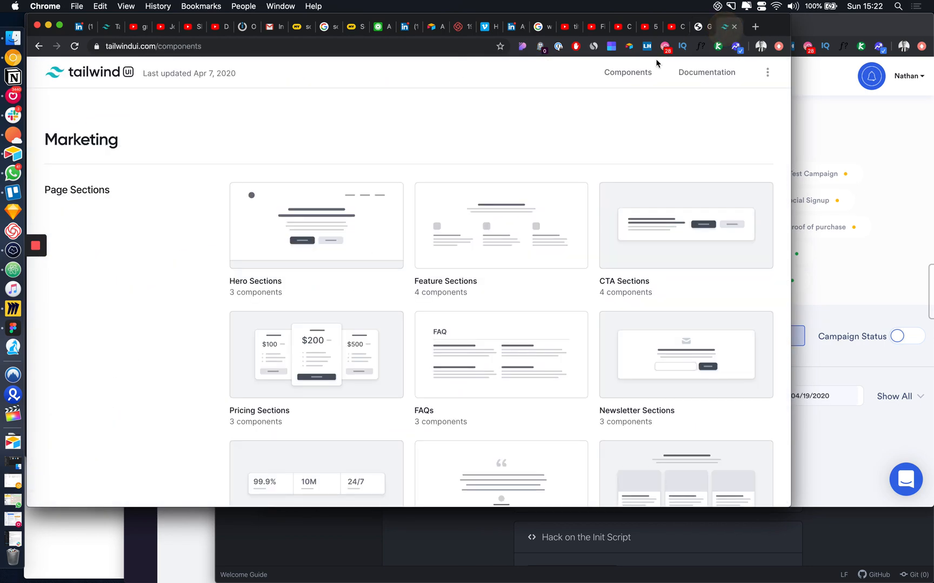
pyautogui.rightClick(706, 73)
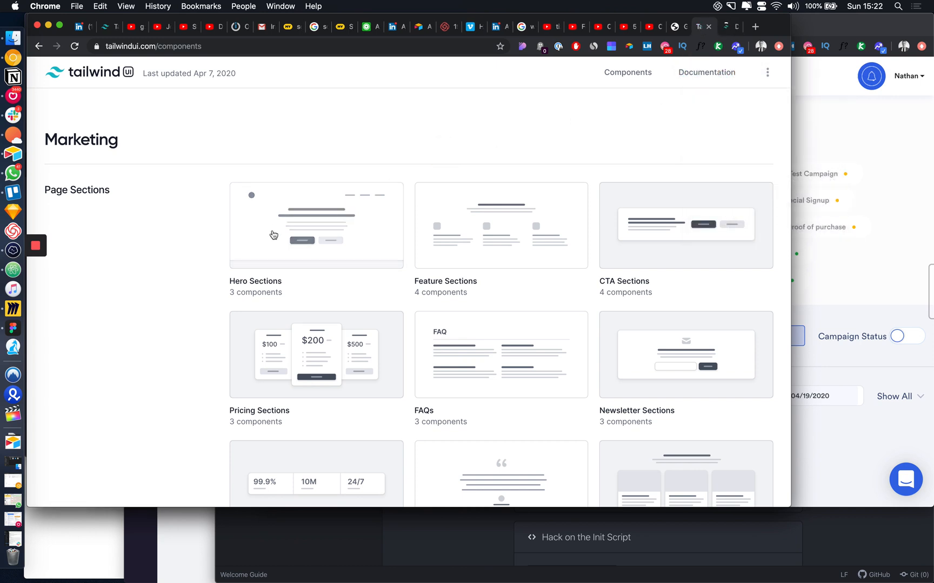
pyautogui.moveTo(307, 144)
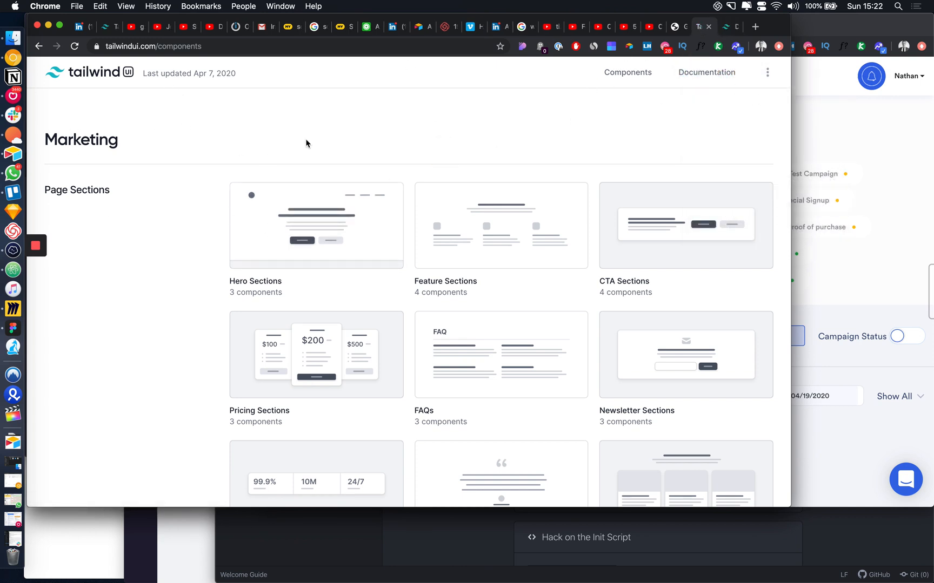
pyautogui.scroll(-3)
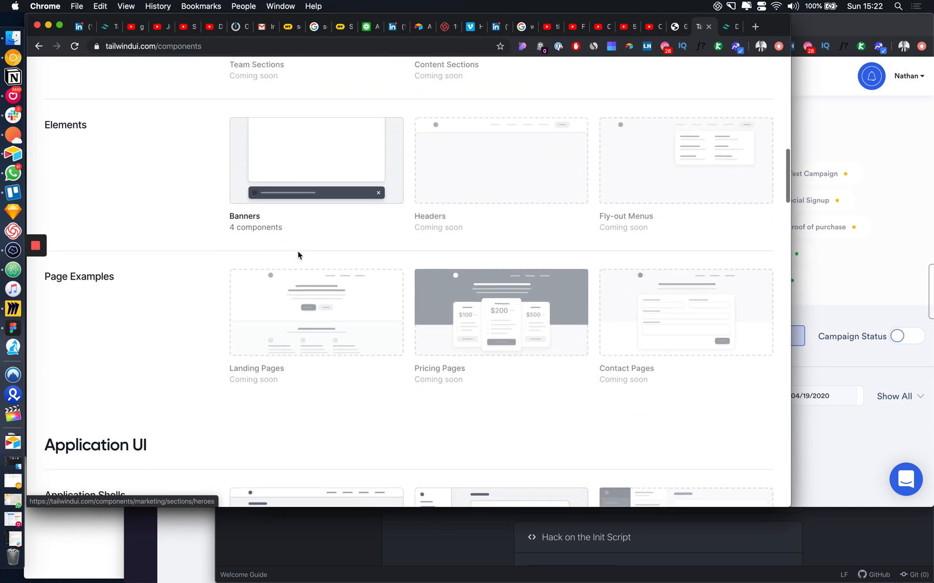
pyautogui.scroll(-3)
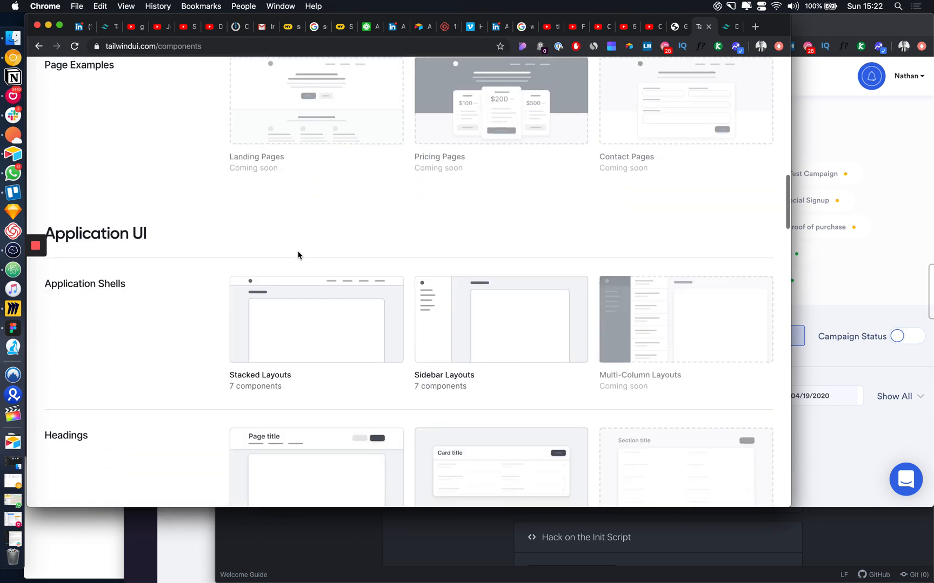
pyautogui.scroll(3)
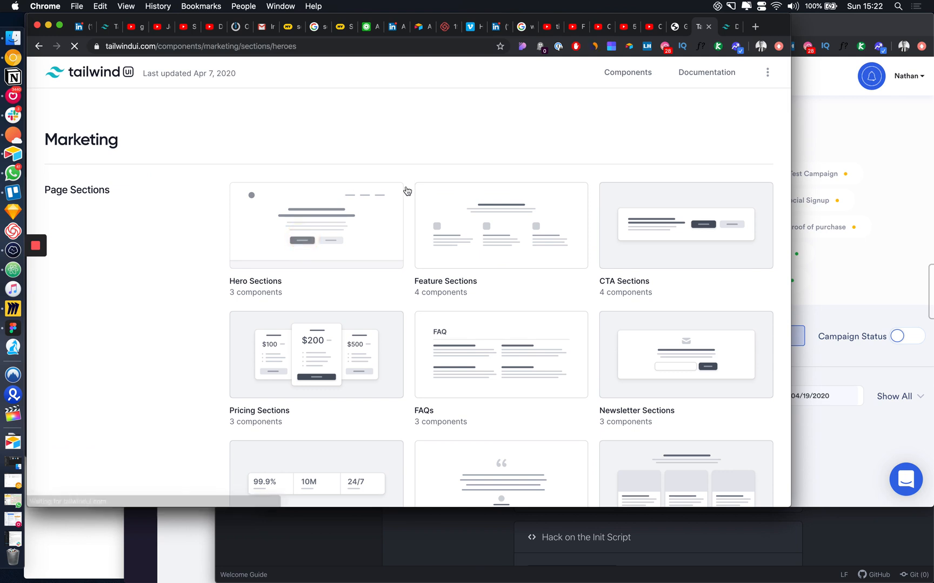
# View the Hero Sections variants, checking the Simple centered hero's code and its preview
pyautogui.click(317, 225)
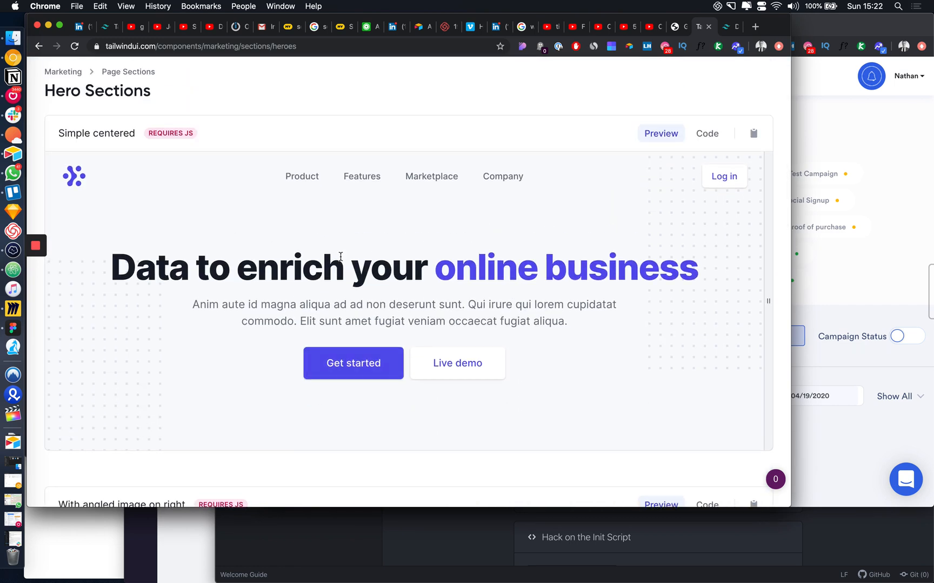
pyautogui.click(706, 133)
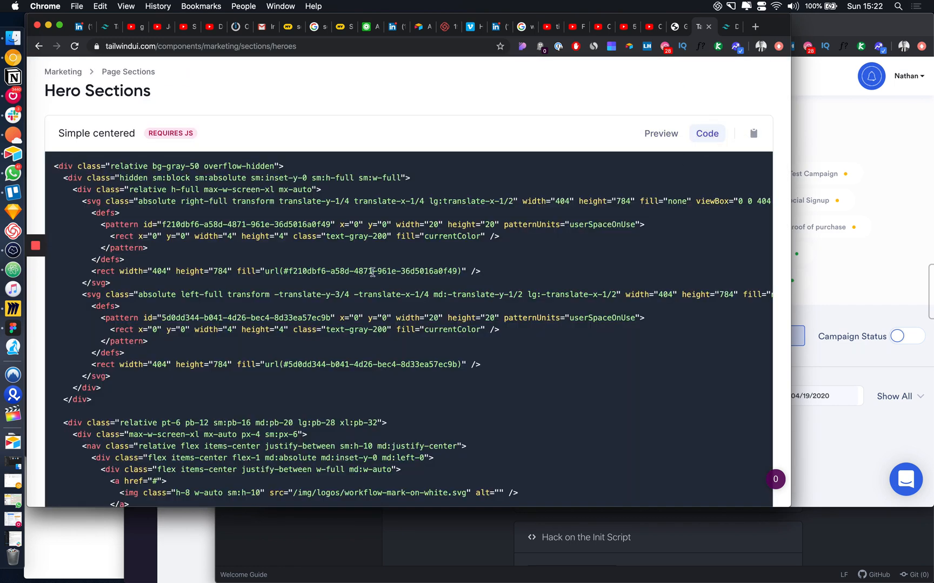
pyautogui.click(660, 133)
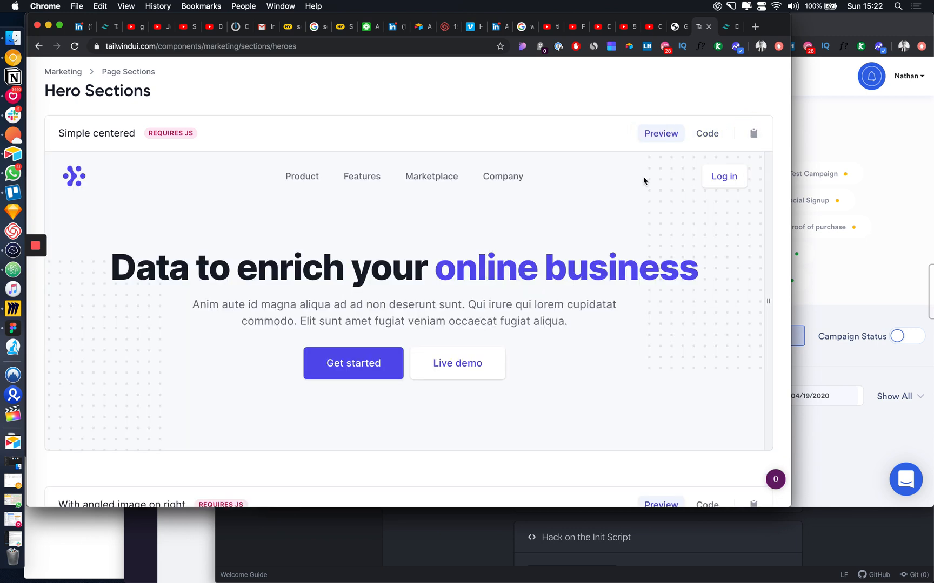
pyautogui.scroll(-3)
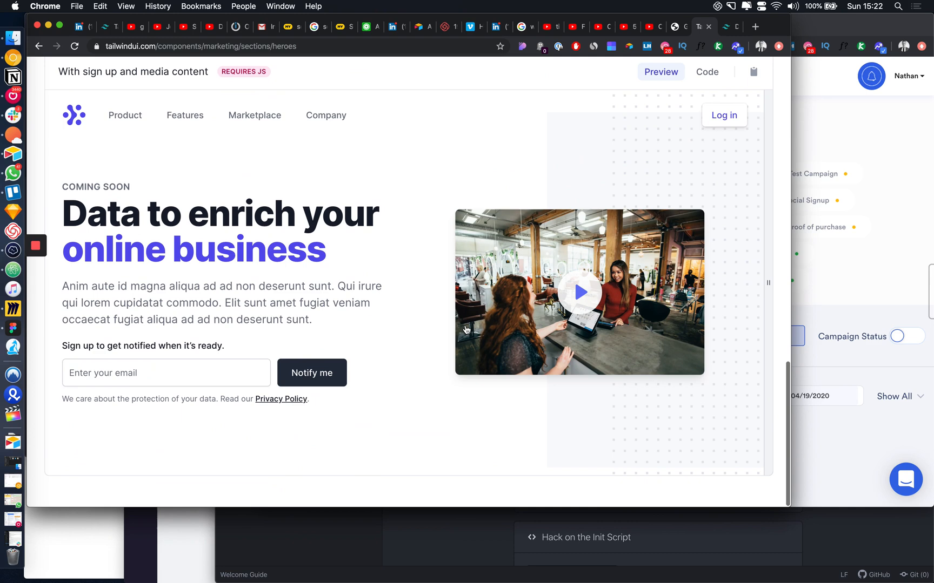
pyautogui.scroll(3)
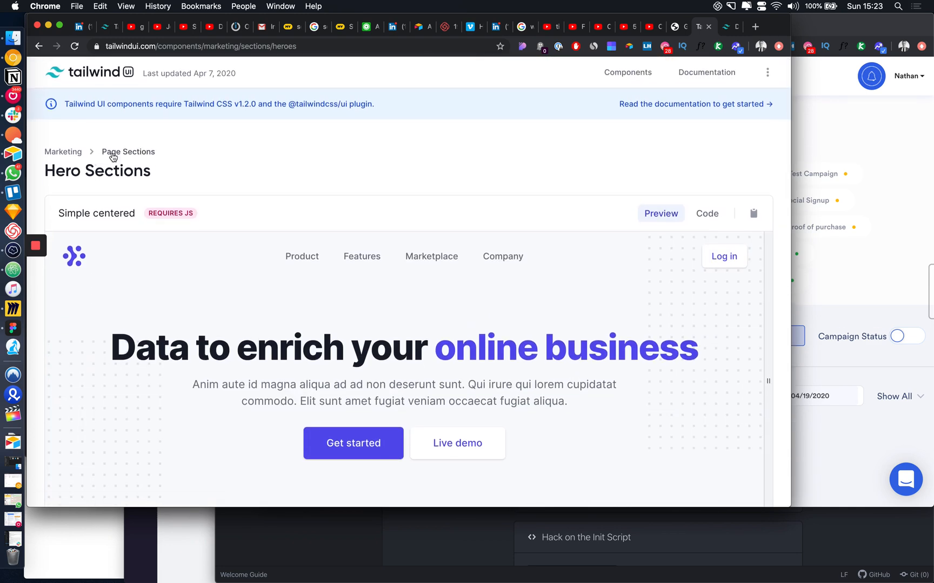
# Return via the Marketing breadcrumb to the Page Sections catalog of Hero, Feature, CTA, Pricing, FAQ and Newsletter
pyautogui.click(62, 152)
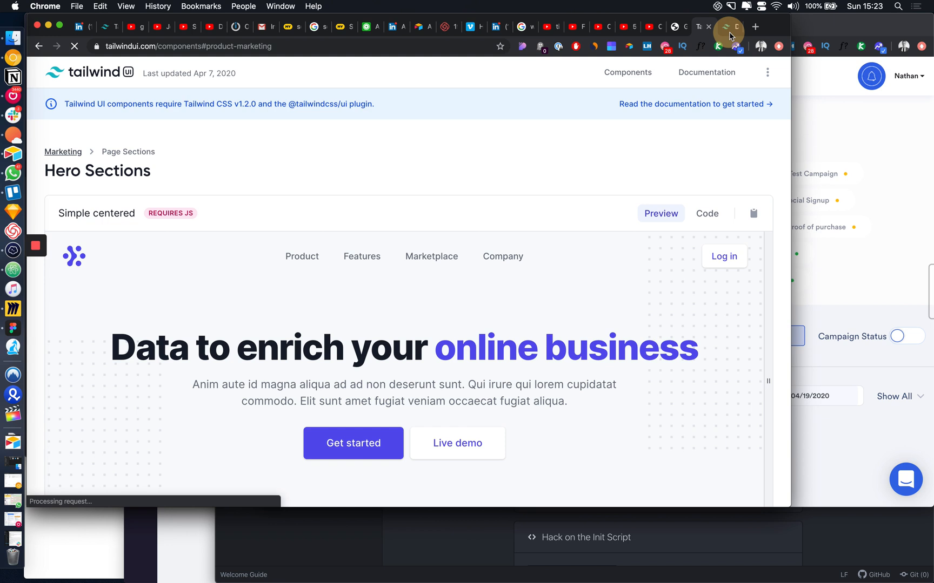
pyautogui.click(706, 73)
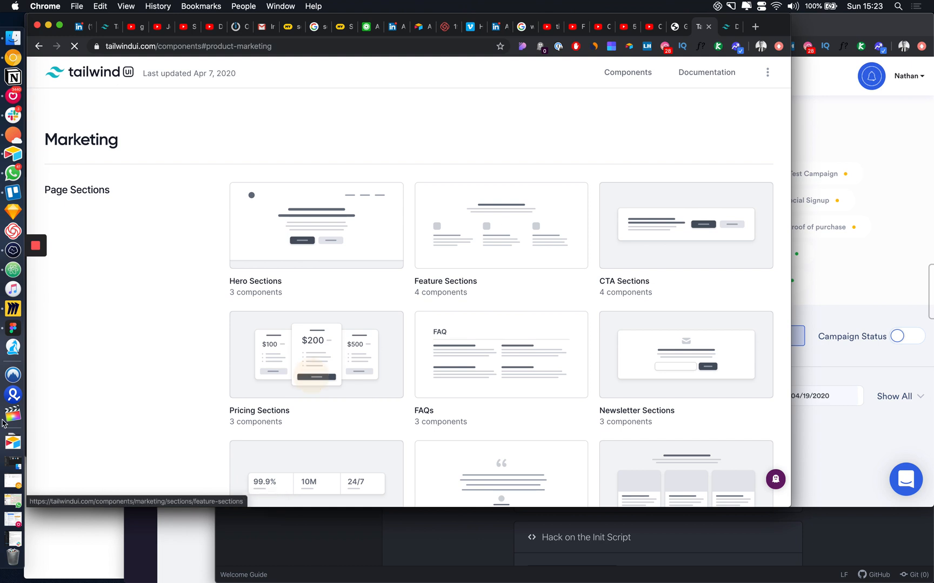
pyautogui.moveTo(51, 352)
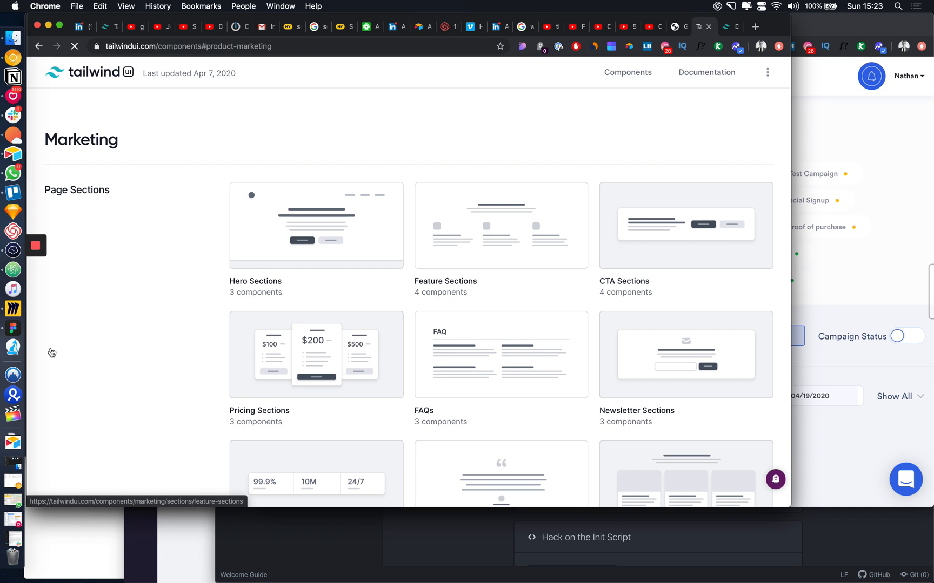
# Browse the Pricing Sections previews up and down, then go back to the Marketing overview
pyautogui.click(707, 73)
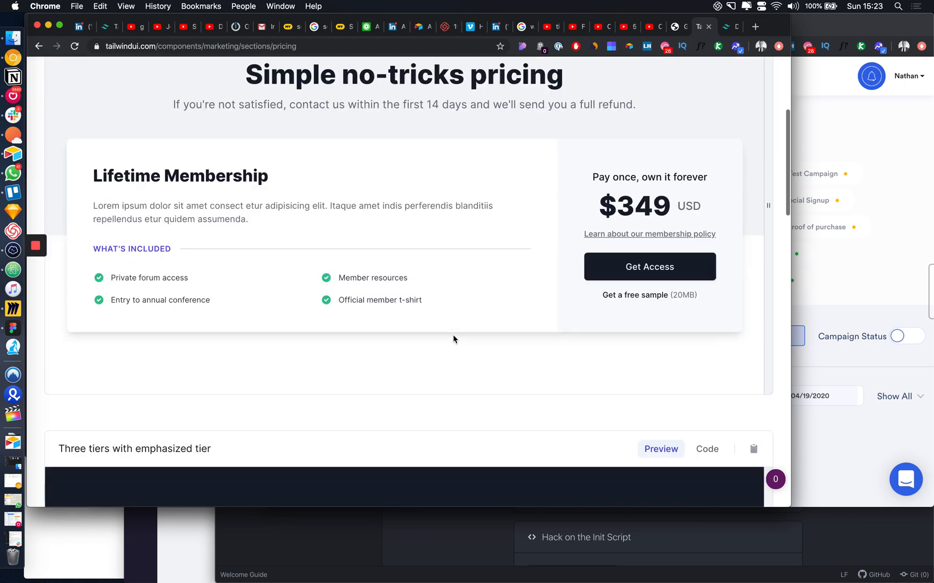
pyautogui.scroll(3)
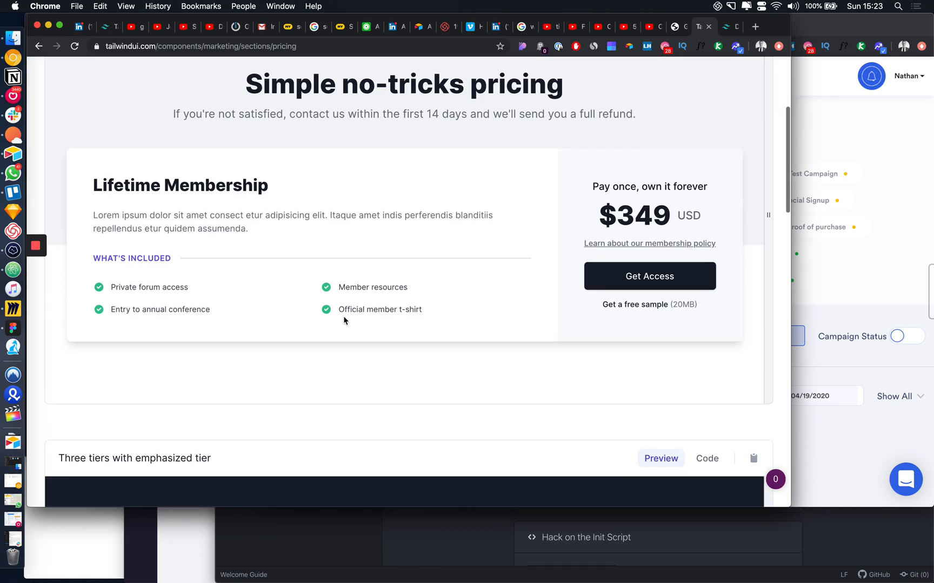
pyautogui.scroll(-3)
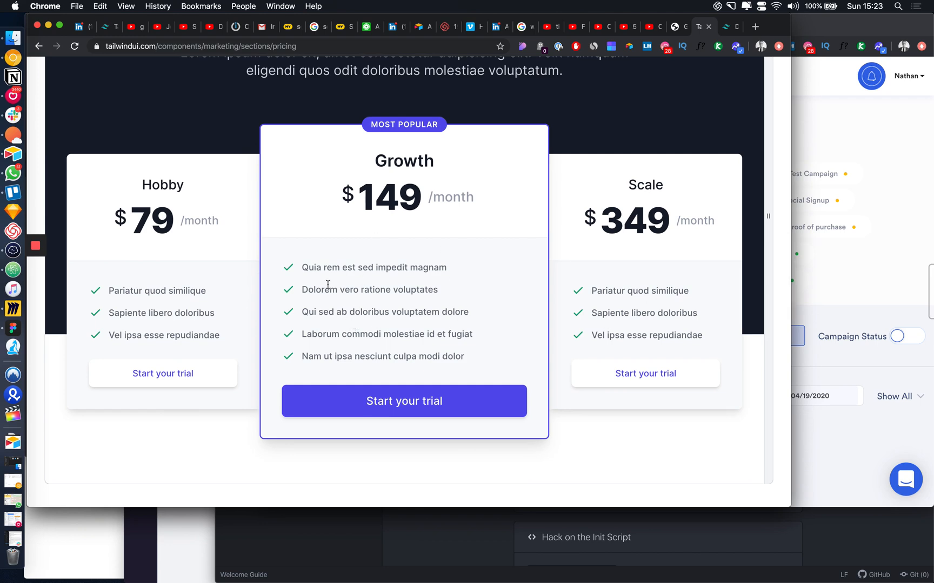
pyautogui.scroll(3)
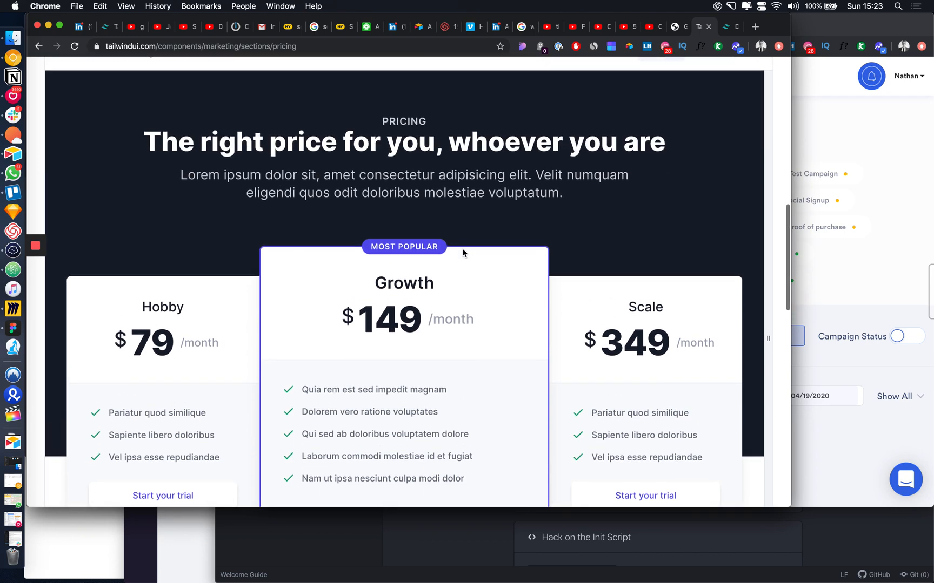
pyautogui.scroll(-3)
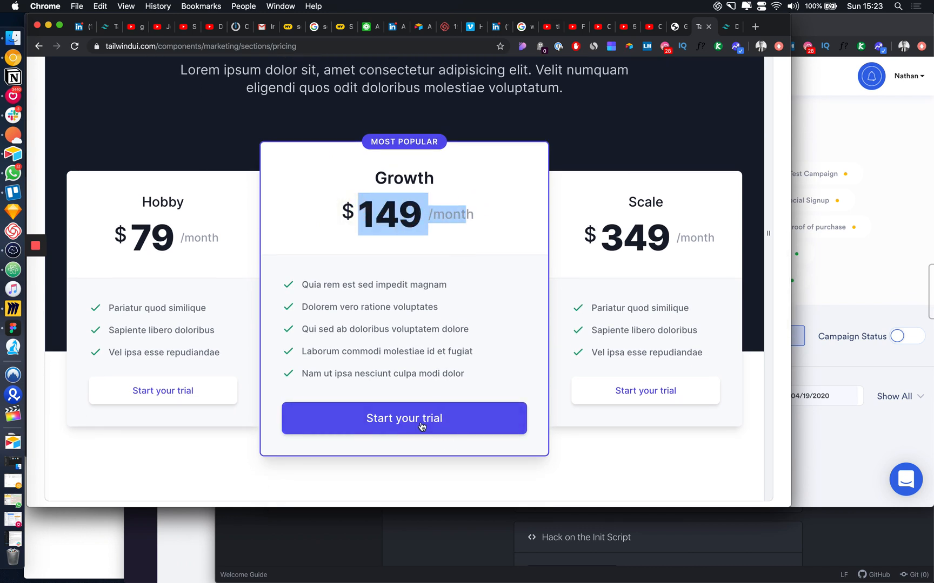
pyautogui.scroll(-3)
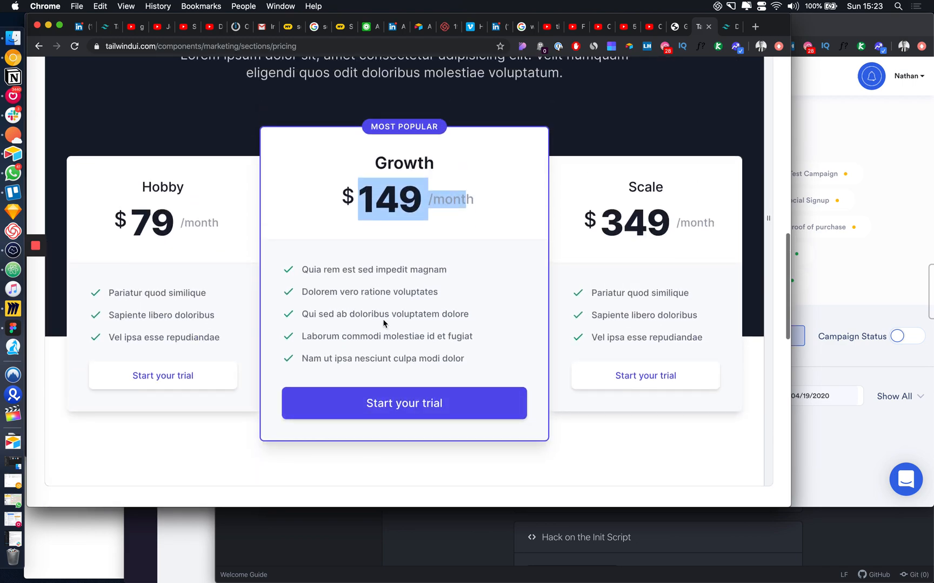
pyautogui.scroll(-3)
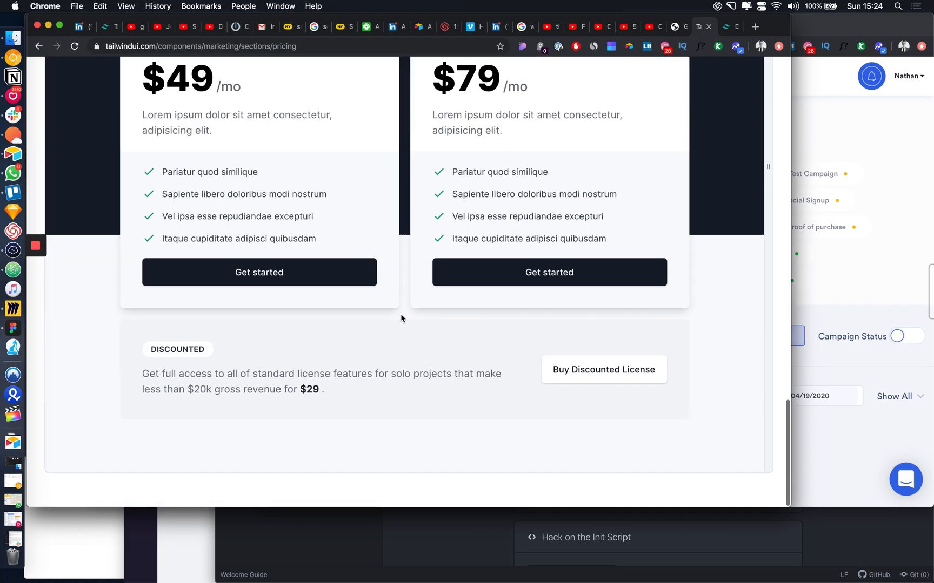
pyautogui.scroll(3)
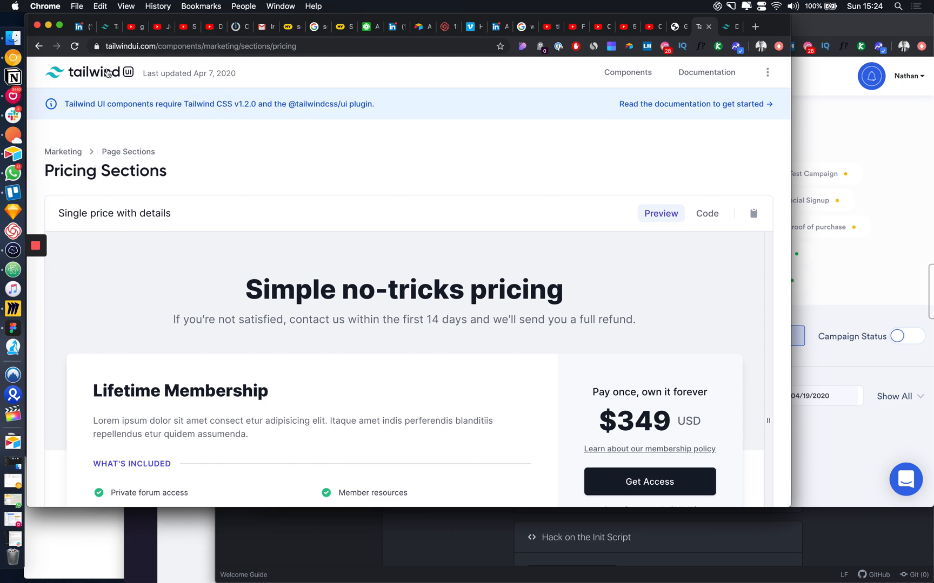
pyautogui.click(63, 151)
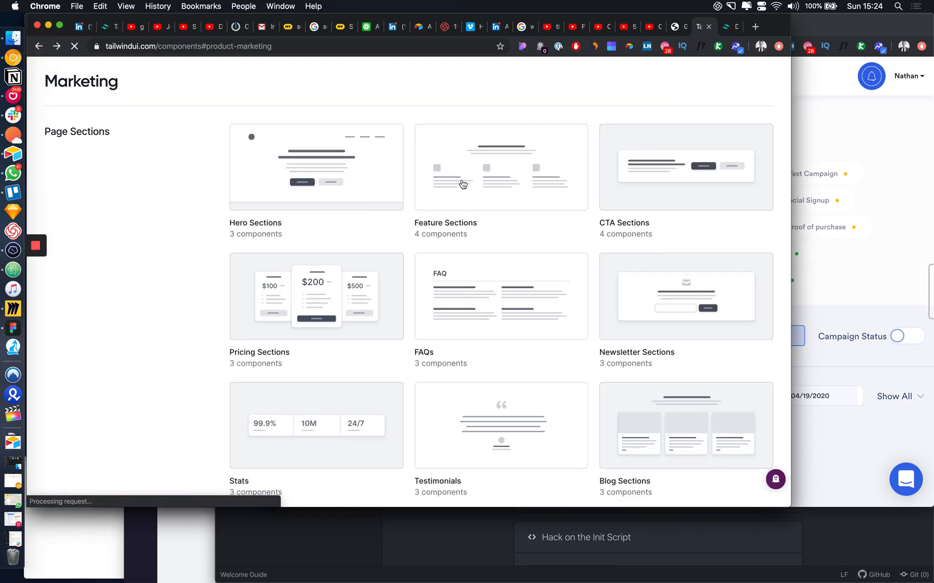
# Scroll the catalog down to Application Shells and enter the Sidebar Layouts components
pyautogui.scroll(-3)
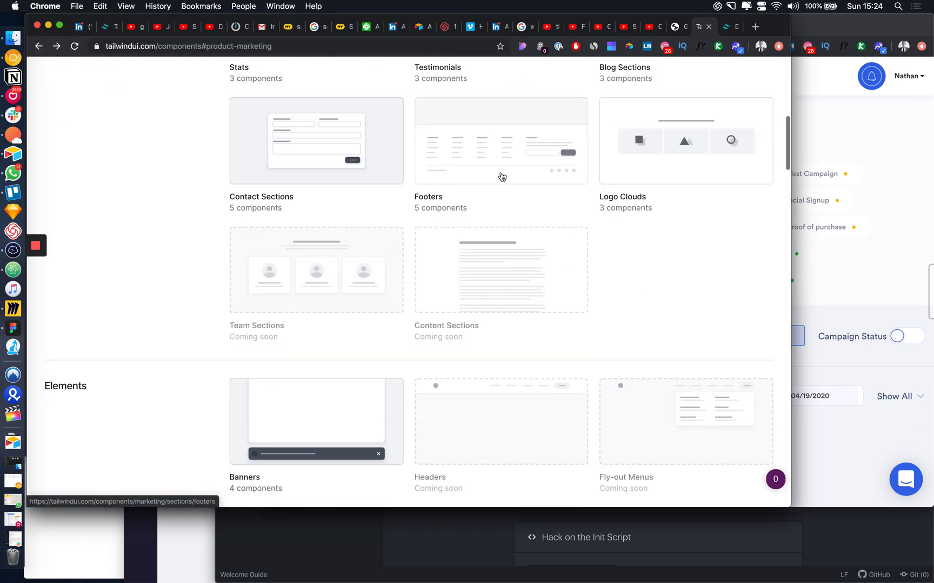
pyautogui.scroll(-3)
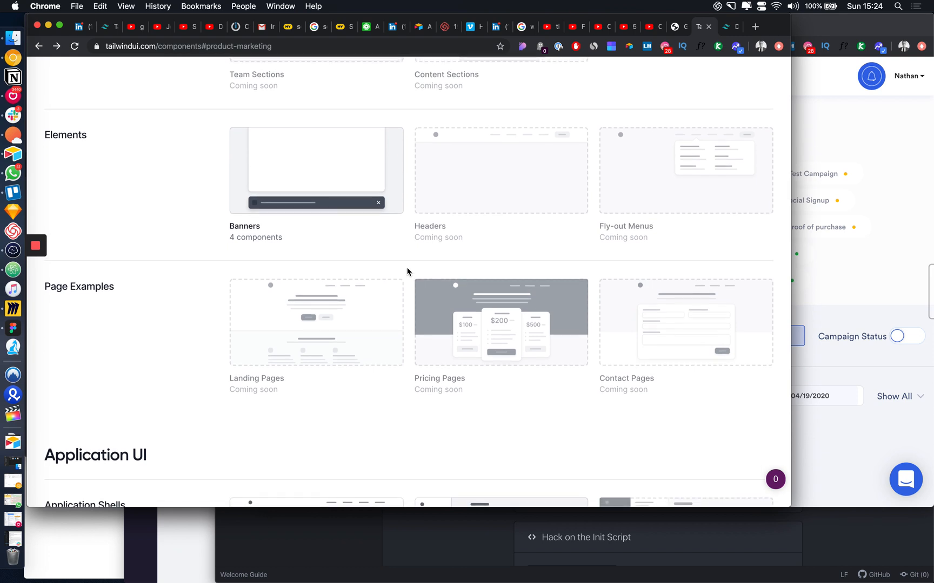
pyautogui.scroll(-3)
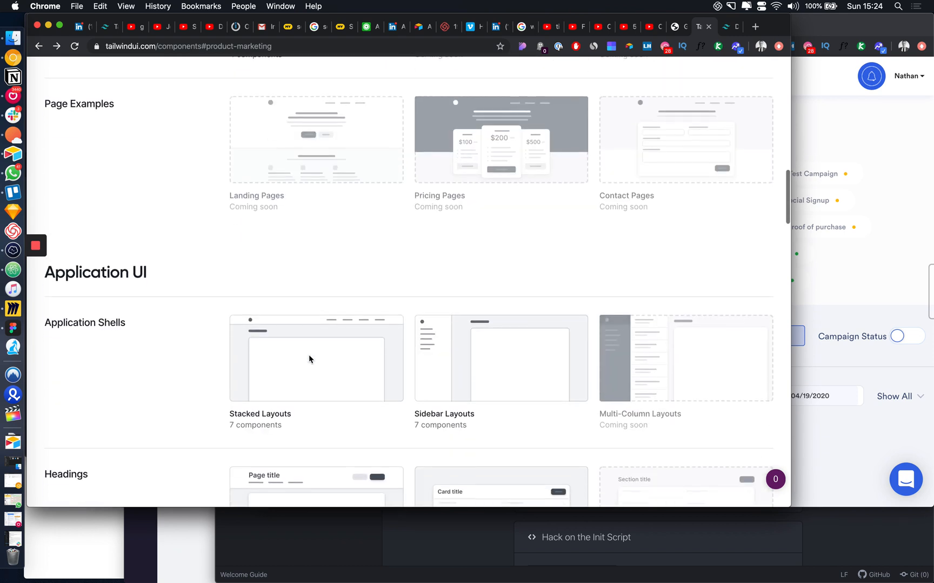
pyautogui.scroll(-3)
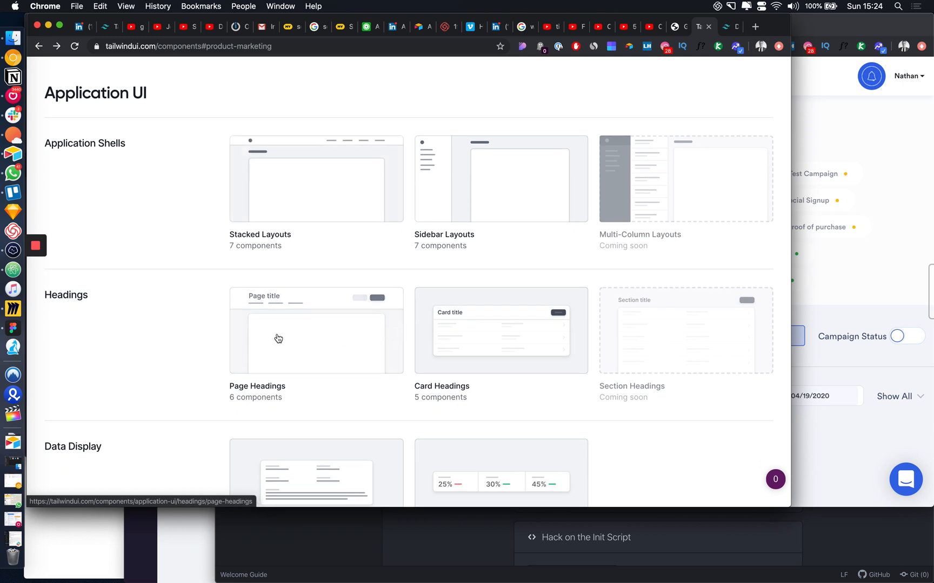
pyautogui.click(500, 178)
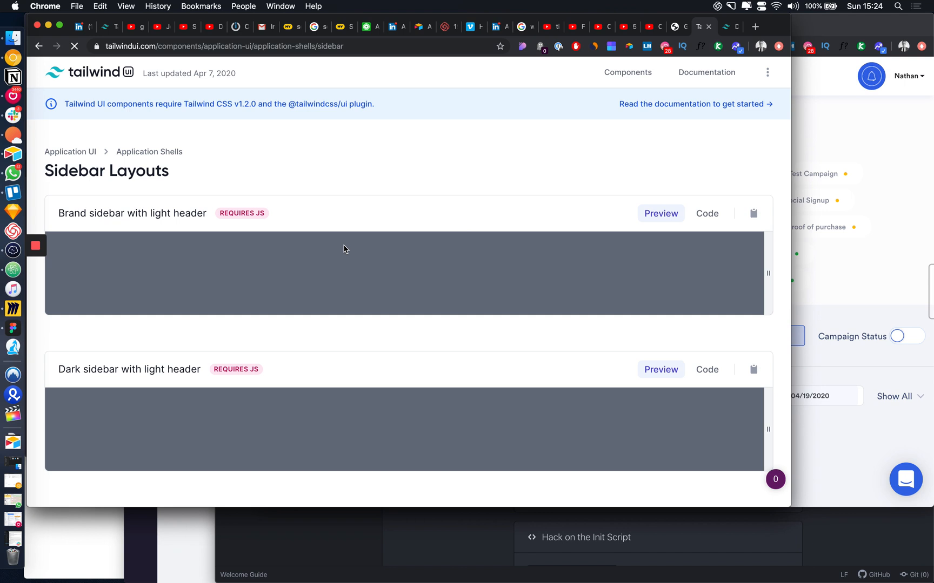
# Scroll through the brand, dark and light sidebar dashboard previews and back to the top
pyautogui.scroll(-3)
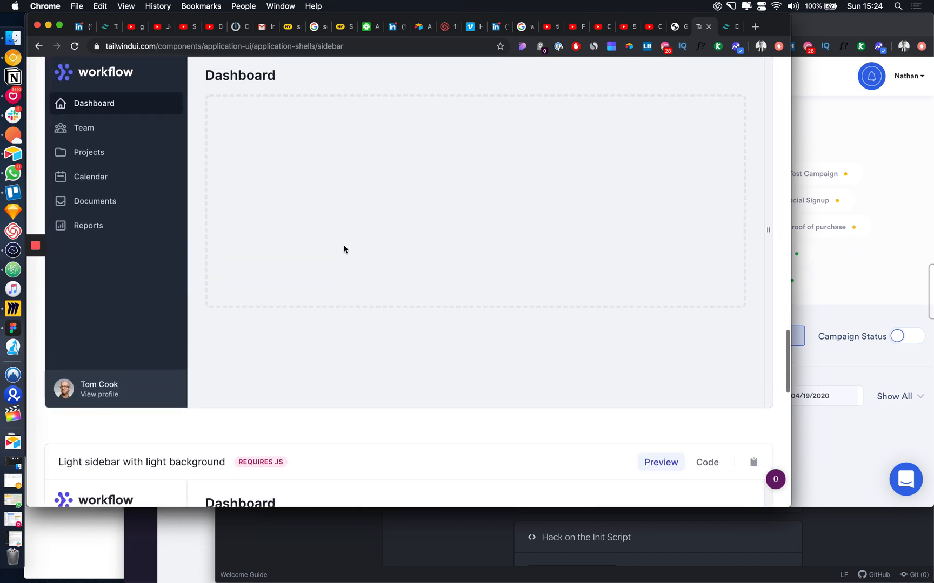
pyautogui.scroll(3)
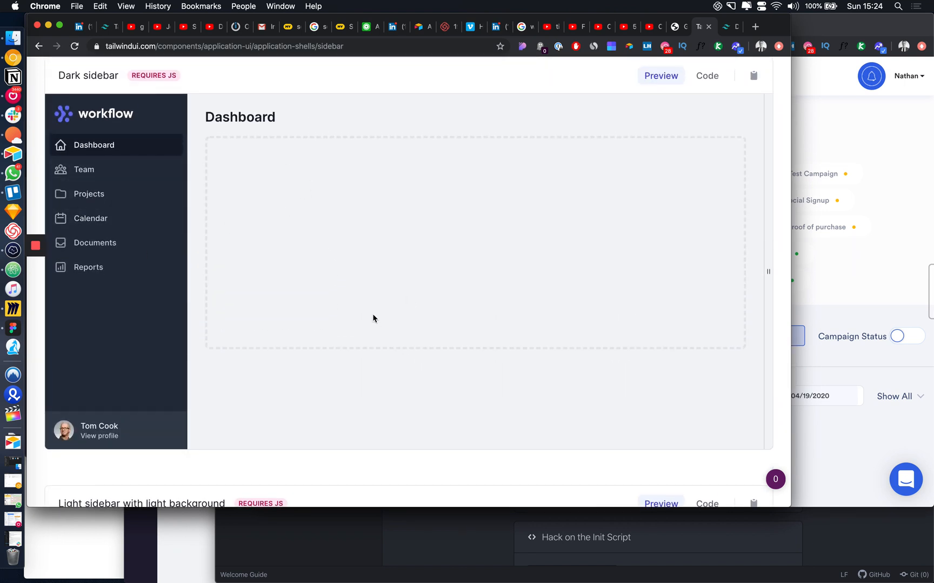
pyautogui.scroll(-3)
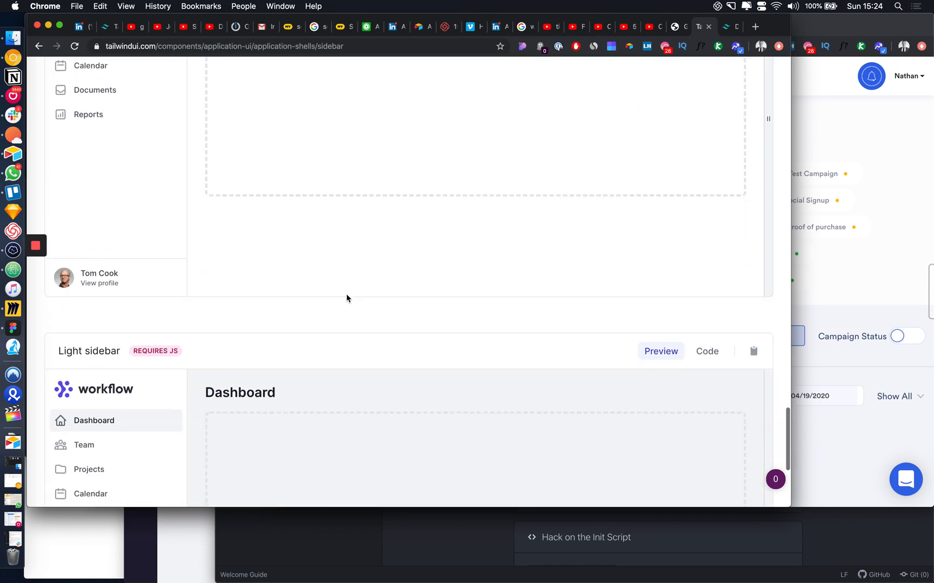
pyautogui.scroll(3)
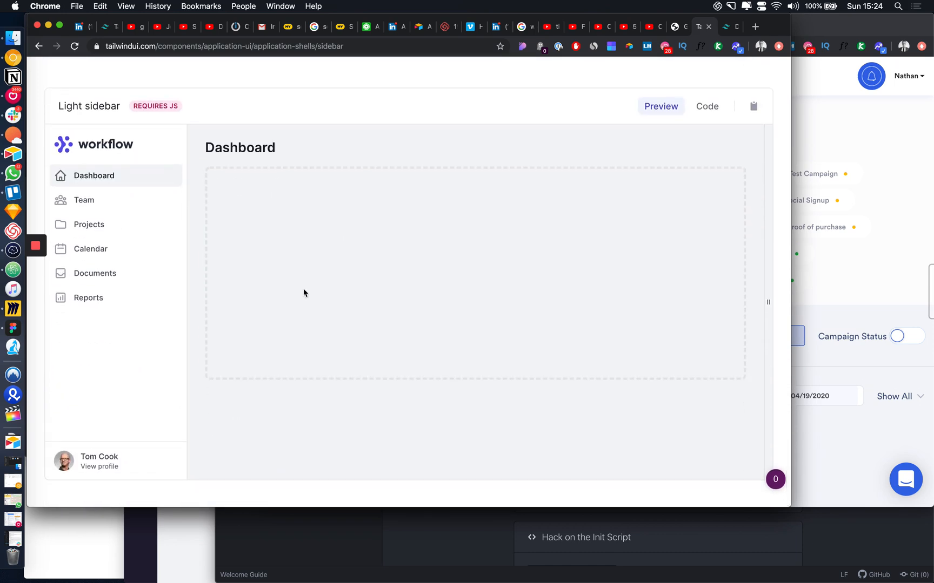
pyautogui.scroll(-3)
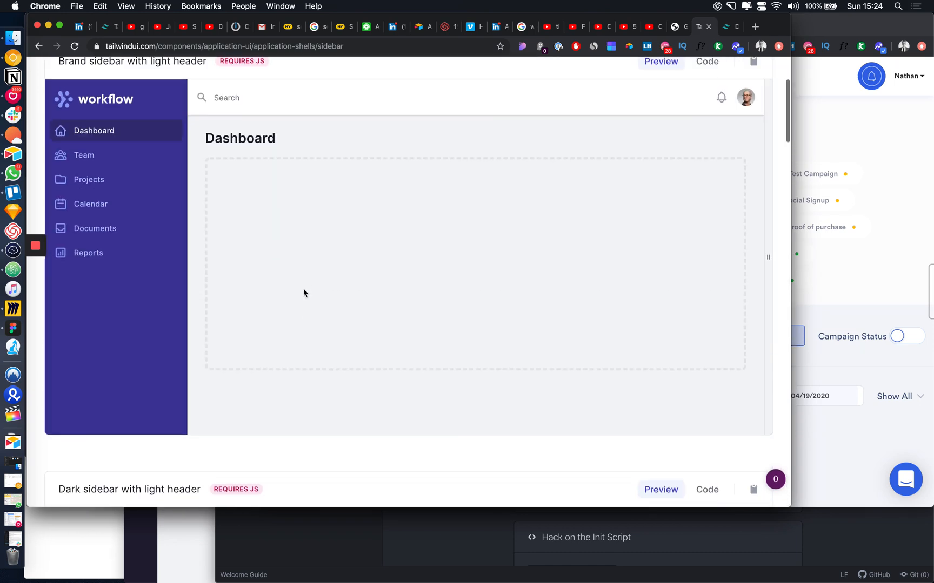
pyautogui.scroll(3)
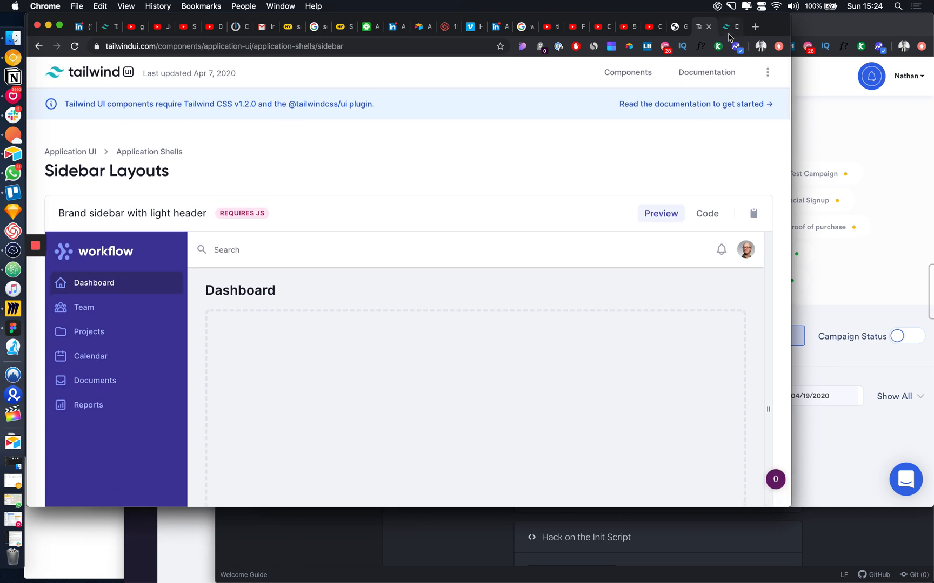
pyautogui.moveTo(736, 49)
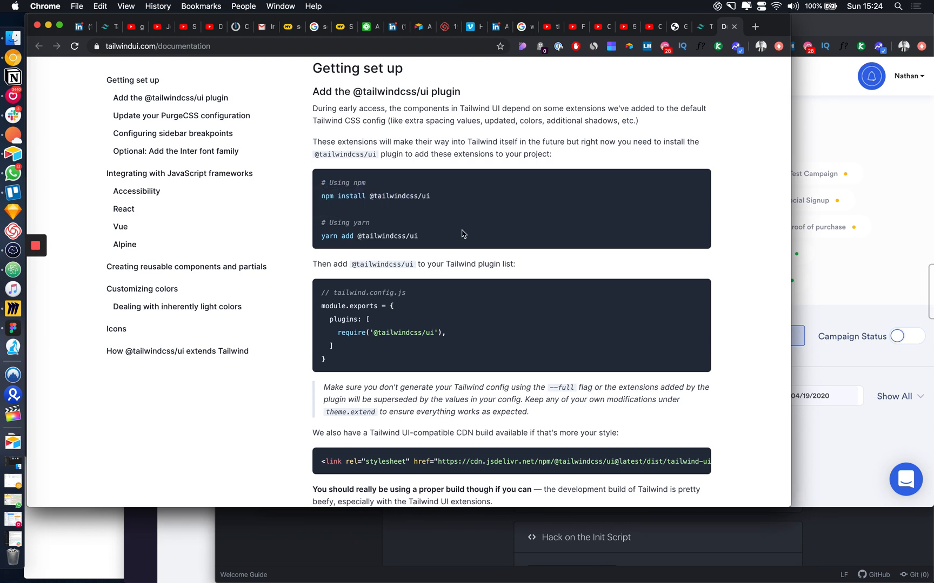
# Read down the documentation through the setup and framework integration examples
pyautogui.scroll(-3)
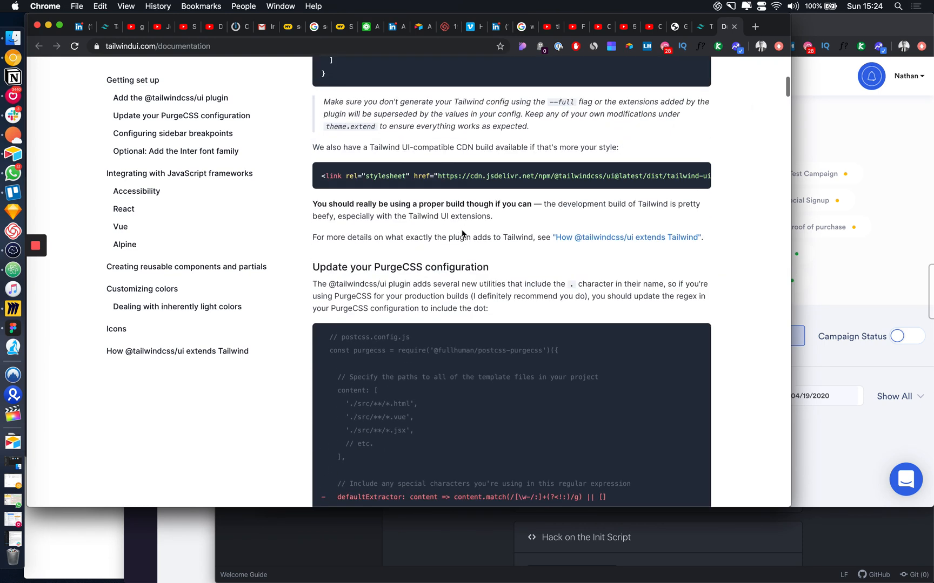
pyautogui.scroll(-3)
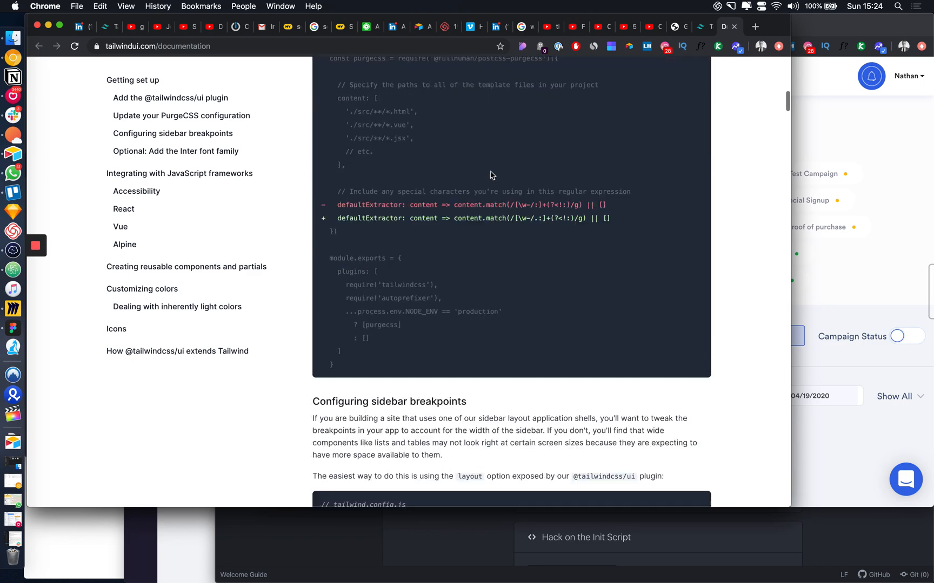
pyautogui.scroll(-3)
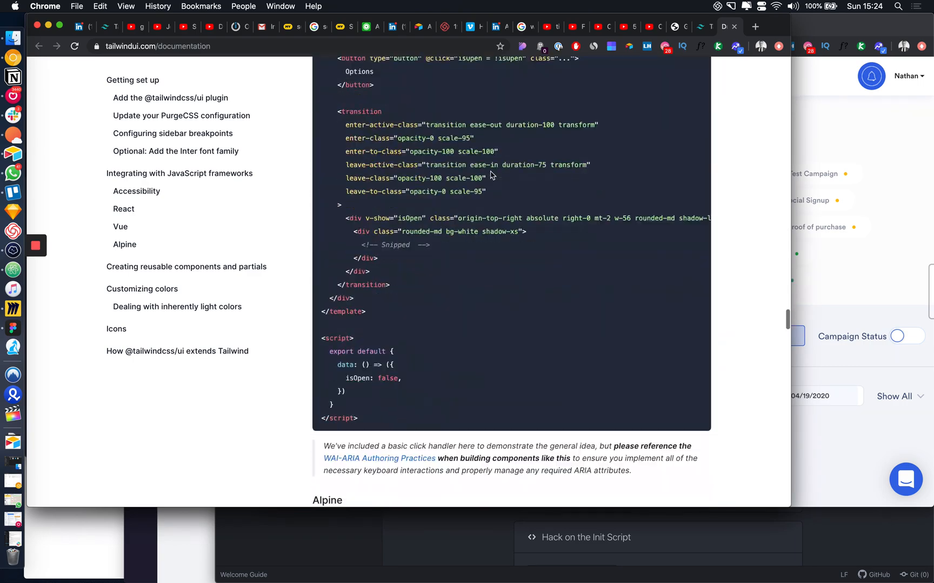
# Jump to Customizing colors and scroll past the color palette to the colored focus shadows
pyautogui.click(142, 289)
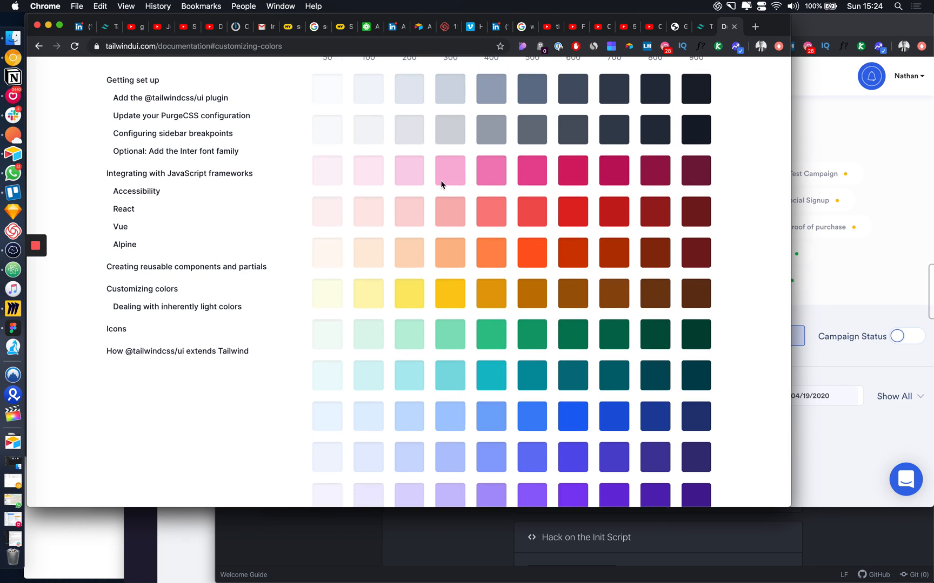
pyautogui.scroll(-3)
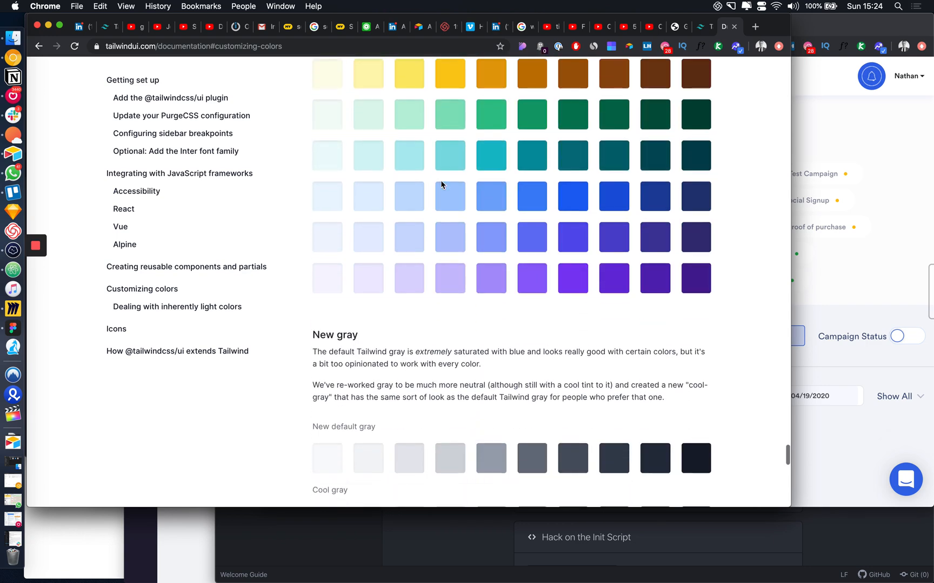
pyautogui.scroll(-3)
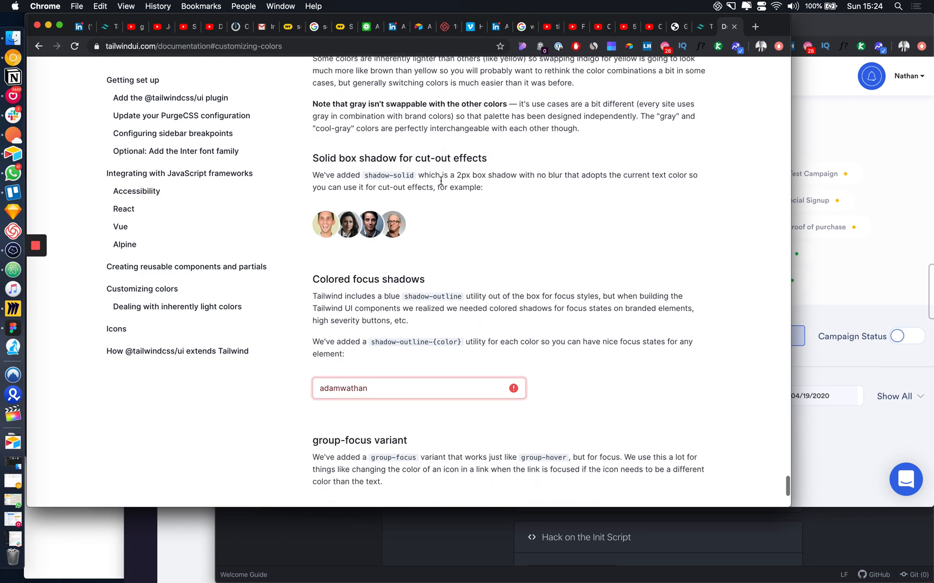
pyautogui.scroll(3)
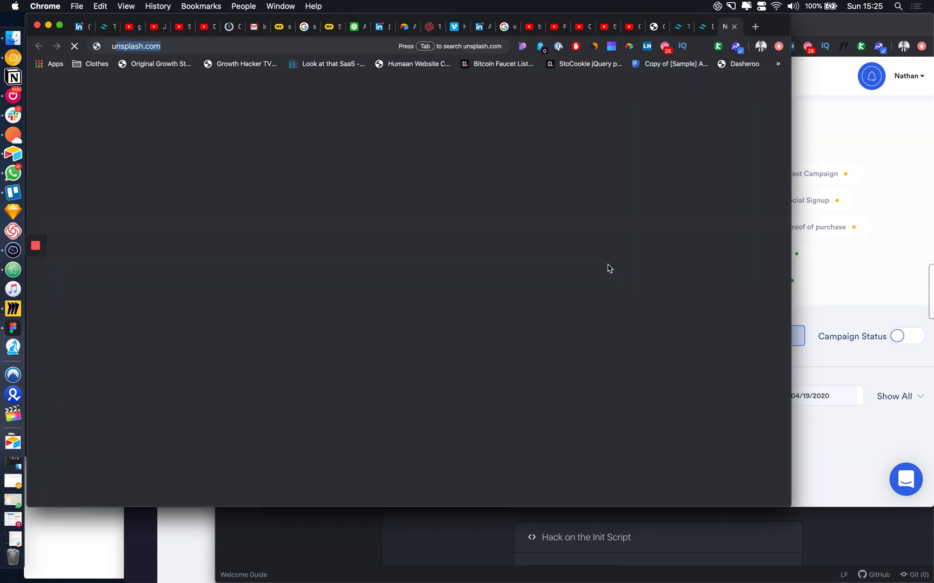
# Search Google for 'unicorn plat' and choose the Unicorn Platform landing page builder result
pyautogui.write('unicorn plat')
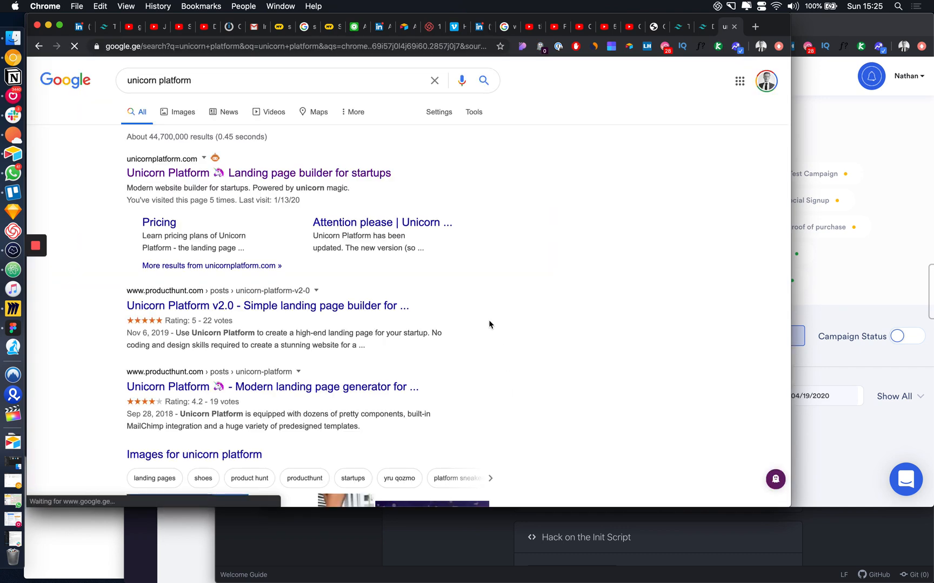
pyautogui.click(258, 173)
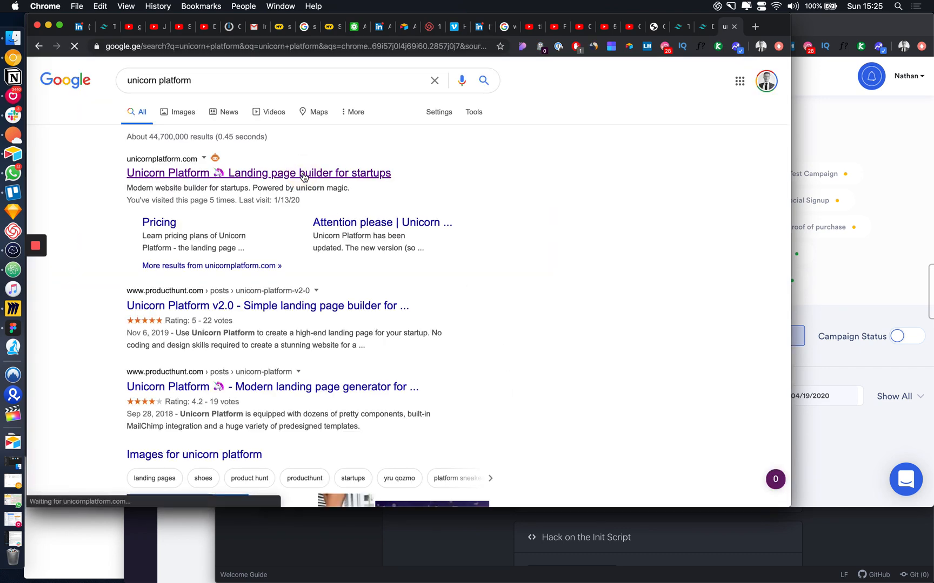
# Scroll the Unicorn Platform homepage to its feature cards, then return to the Tailwind UI docs tab
pyautogui.click(258, 173)
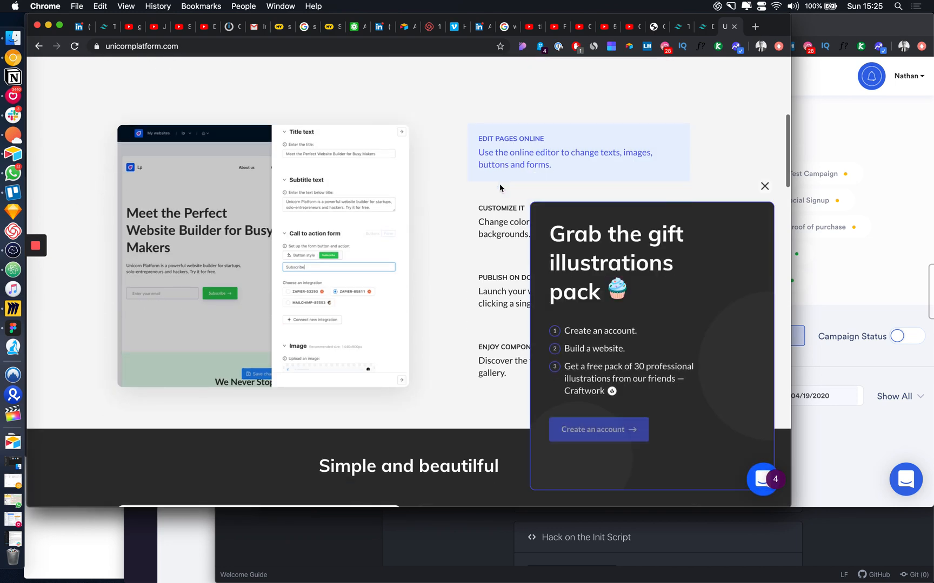
pyautogui.scroll(-3)
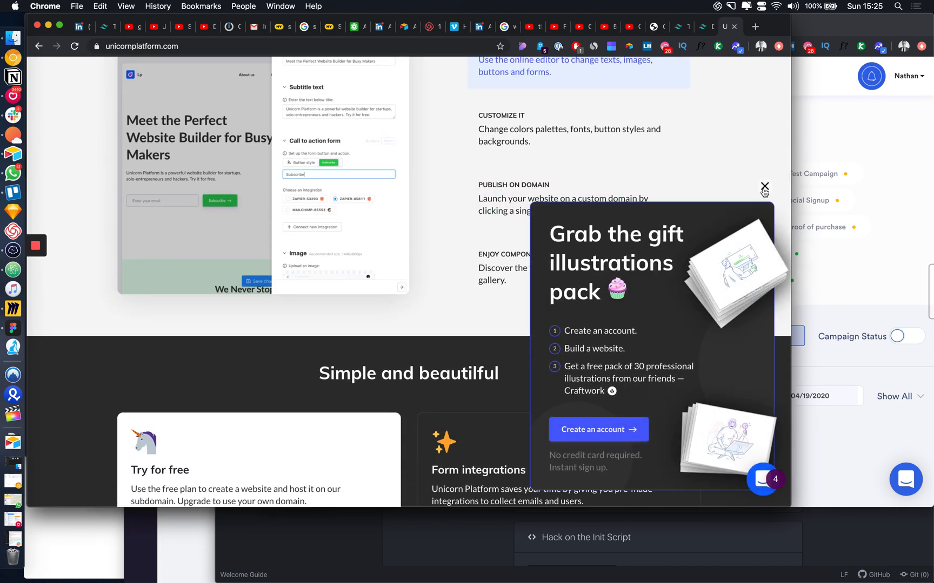
pyautogui.scroll(-3)
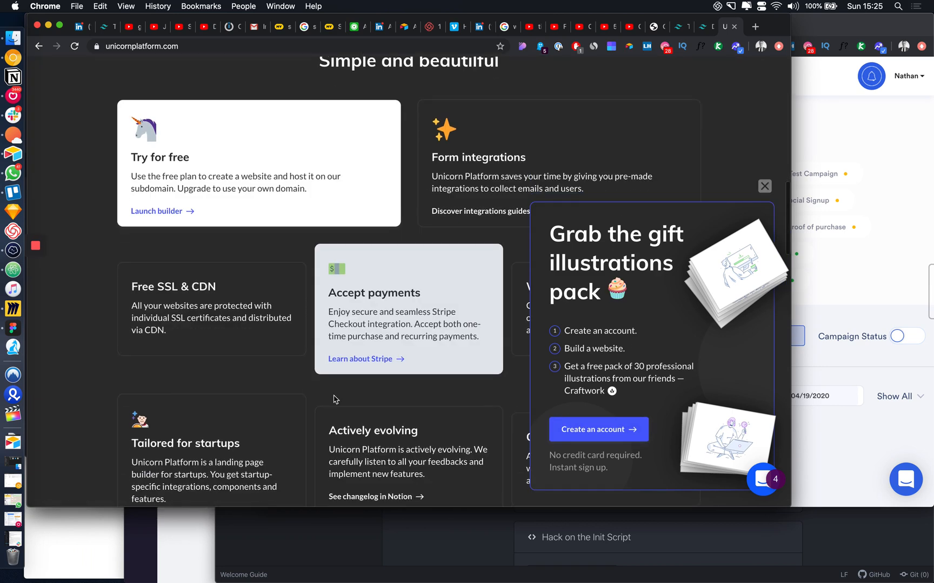
pyautogui.scroll(-3)
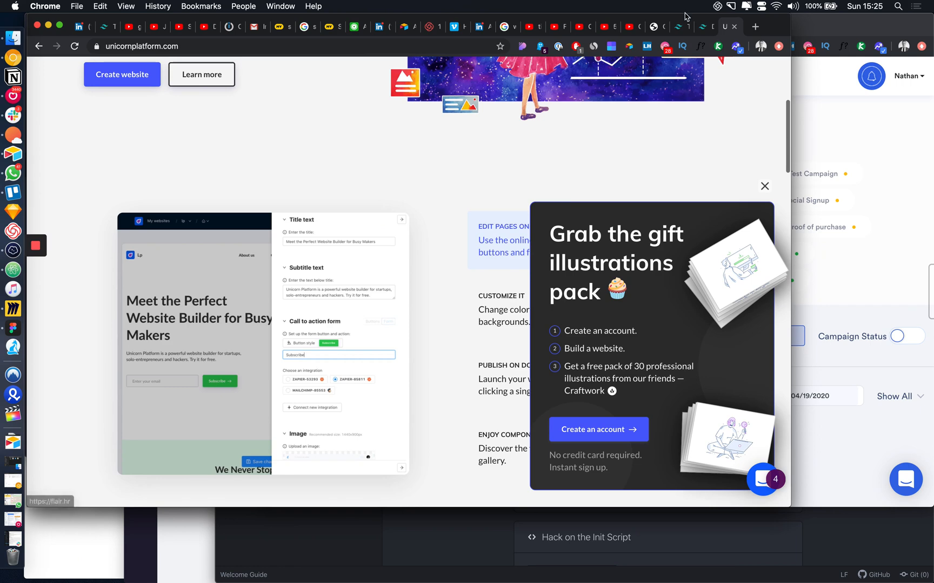
pyautogui.click(696, 27)
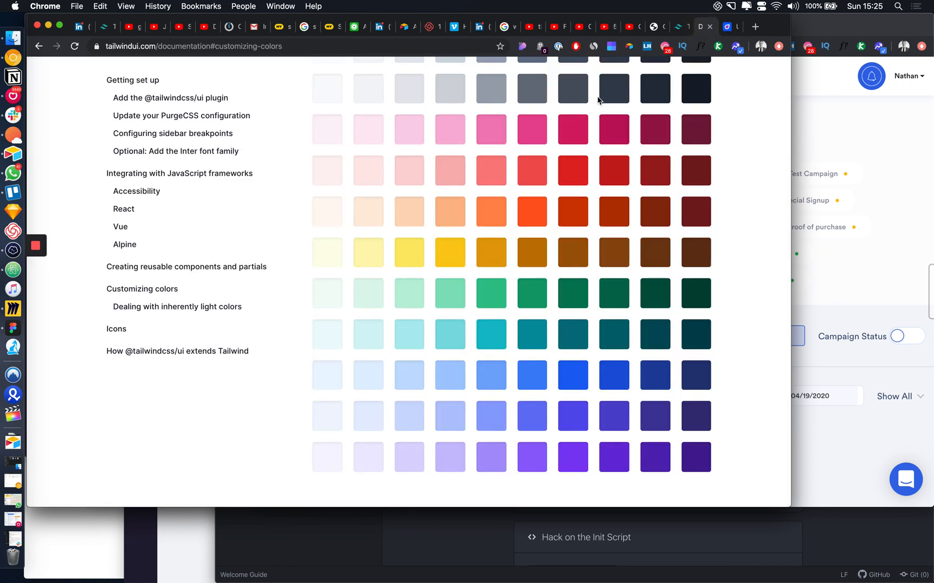
# Scroll the docs from the palette up to Creating reusable components and Customizing colors
pyautogui.scroll(-3)
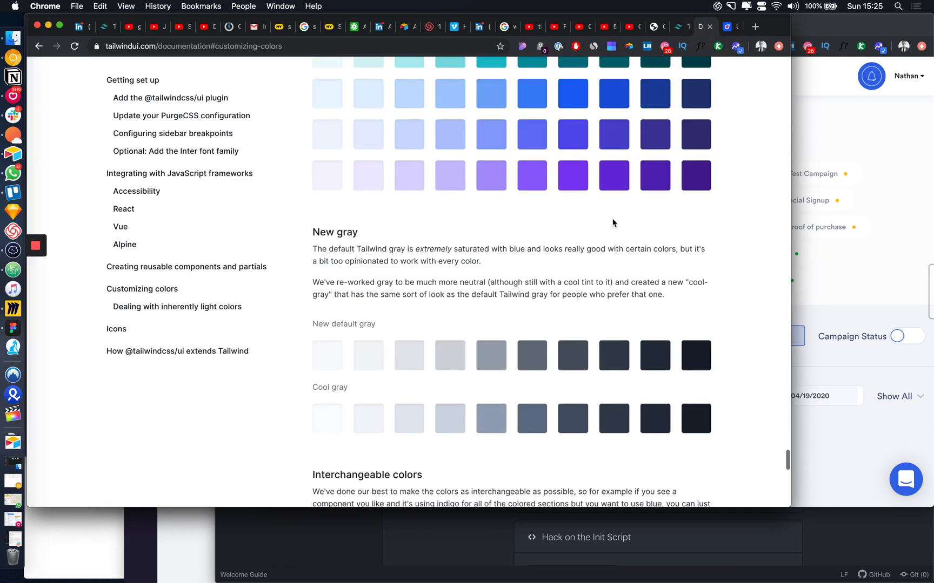
pyautogui.scroll(3)
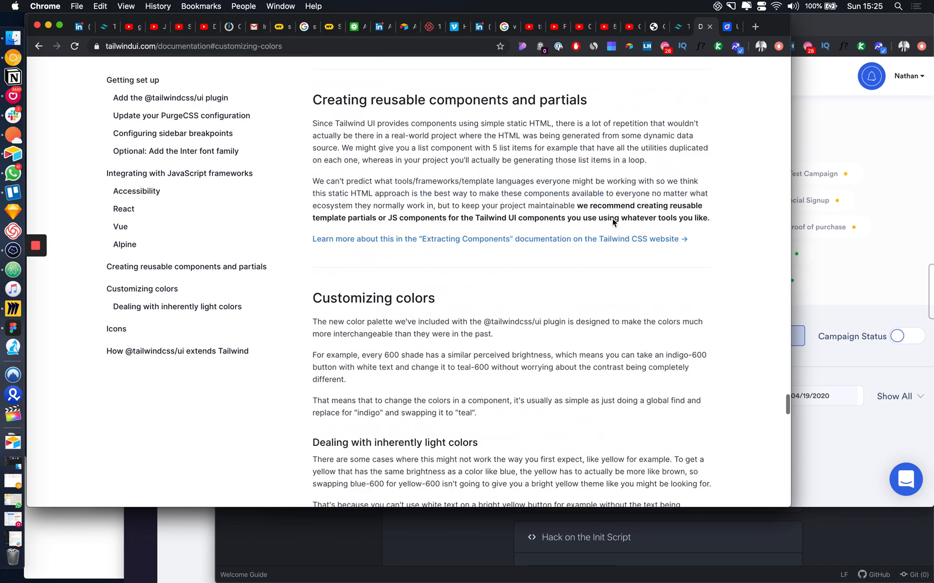
pyautogui.scroll(3)
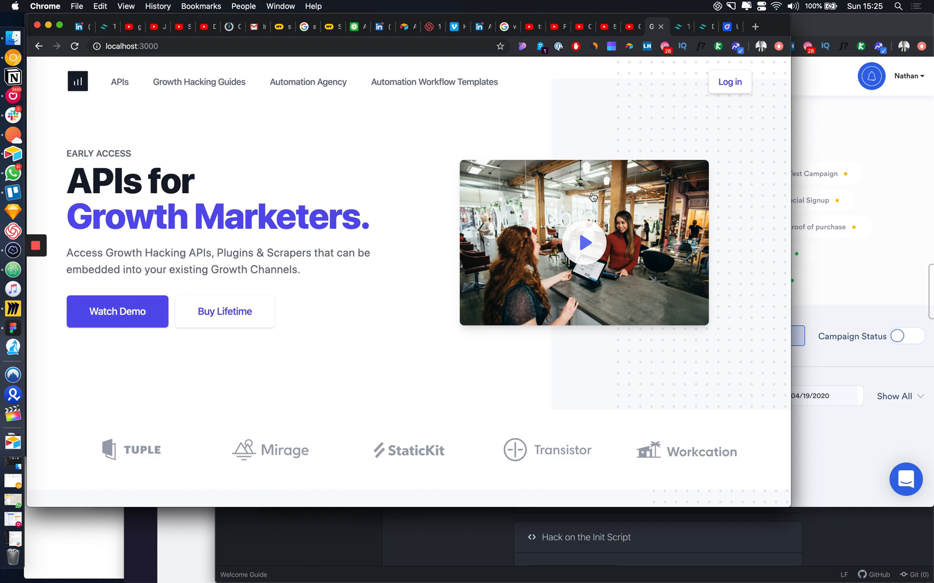
# Scroll the localhost Growth Marketers page from footer to top, then down to the Lifetime Deal pricing
pyautogui.scroll(-3)
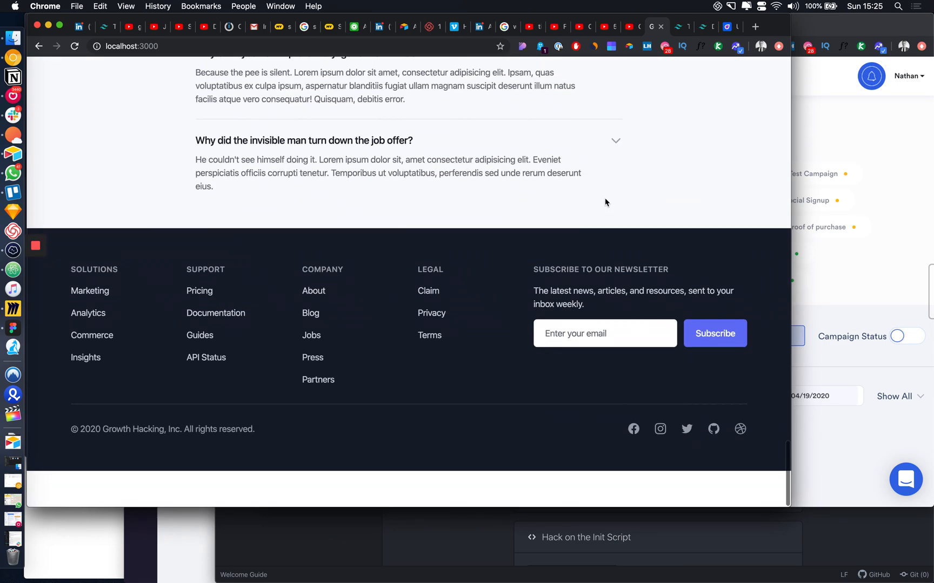
pyautogui.scroll(3)
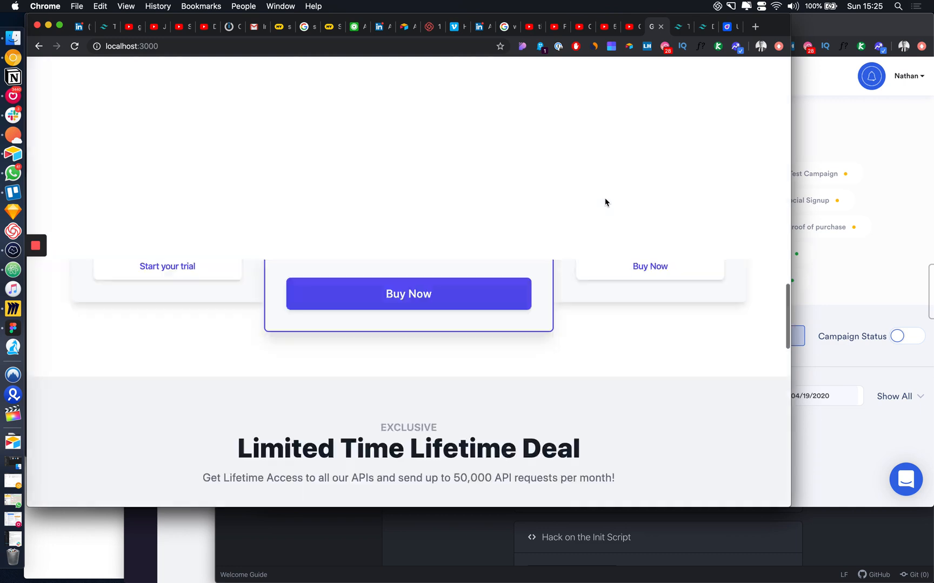
pyautogui.scroll(3)
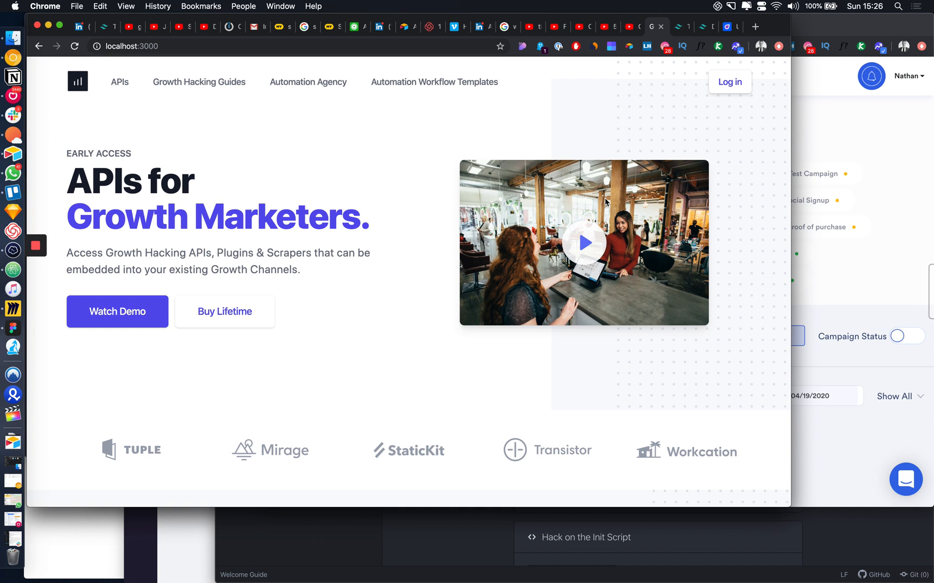
pyautogui.moveTo(506, 246)
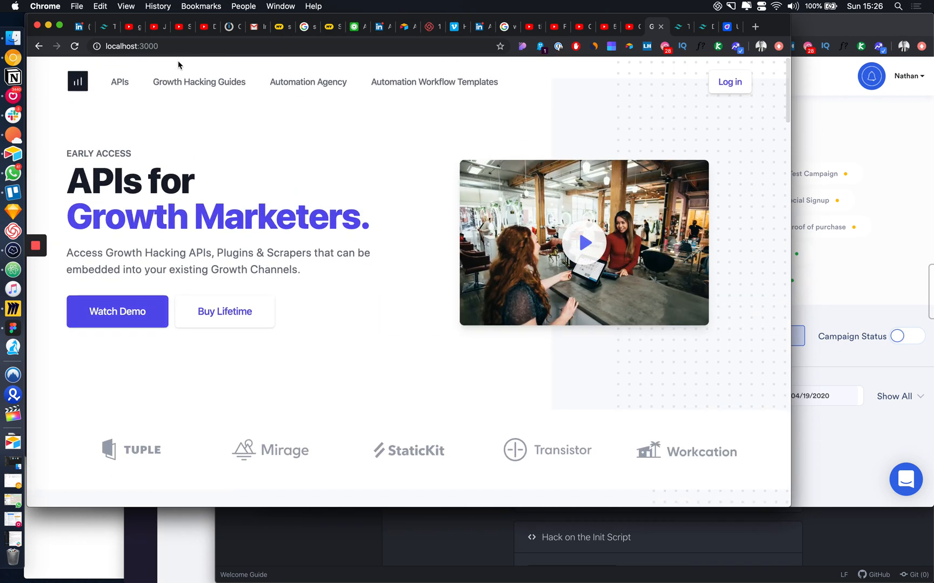
pyautogui.moveTo(498, 296)
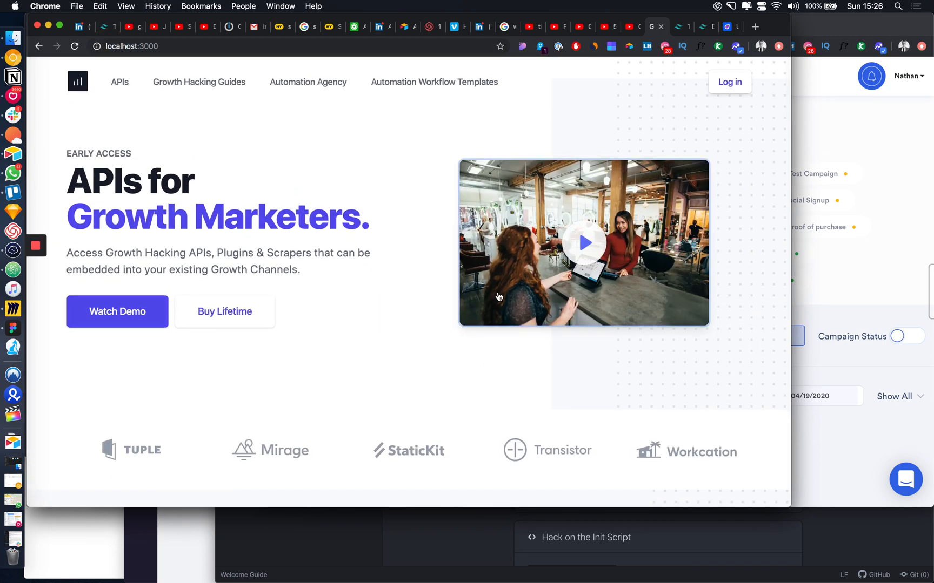
pyautogui.scroll(-3)
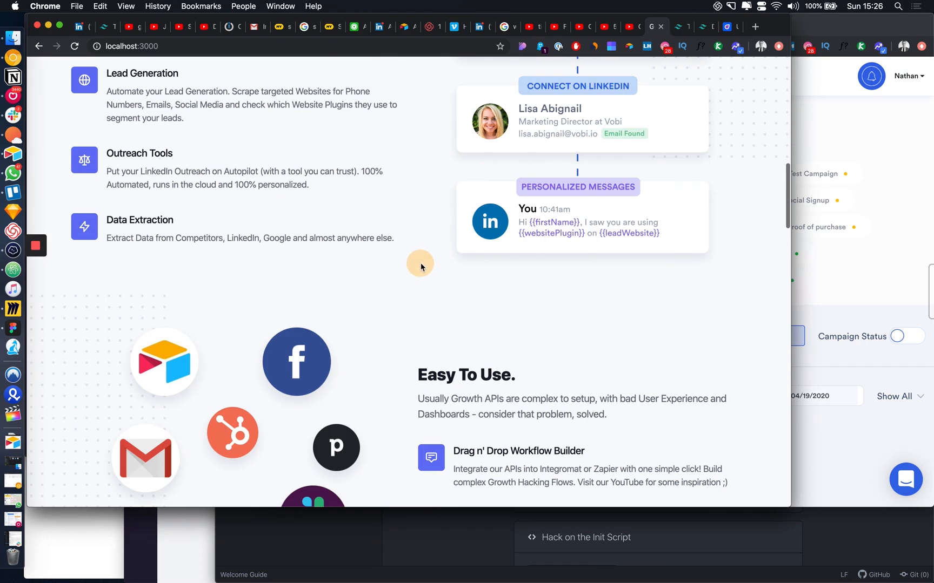
pyautogui.scroll(-3)
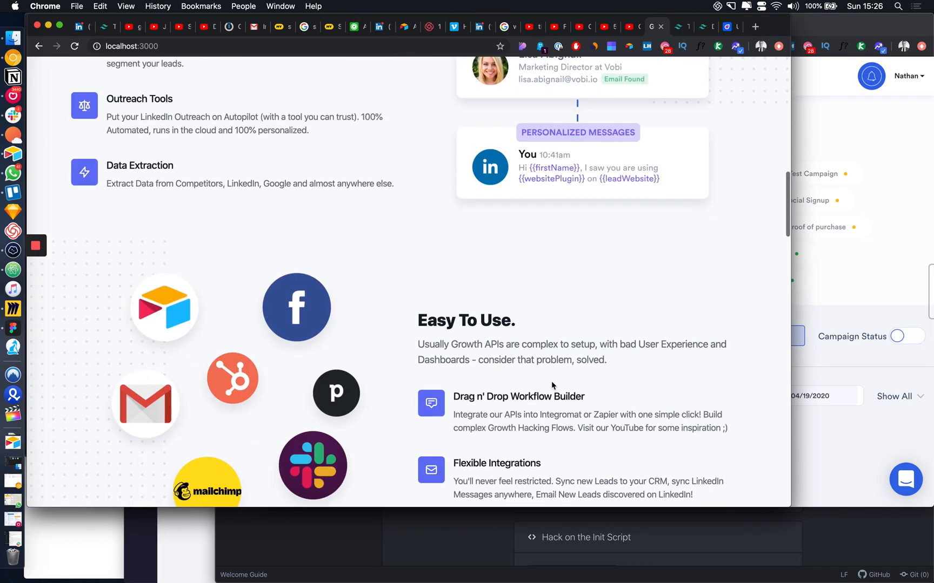
pyautogui.scroll(-3)
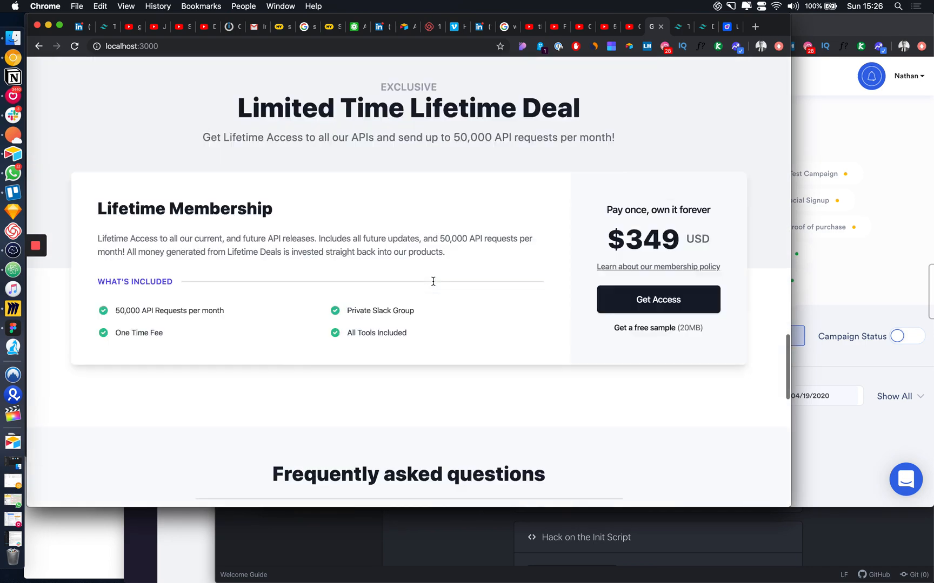